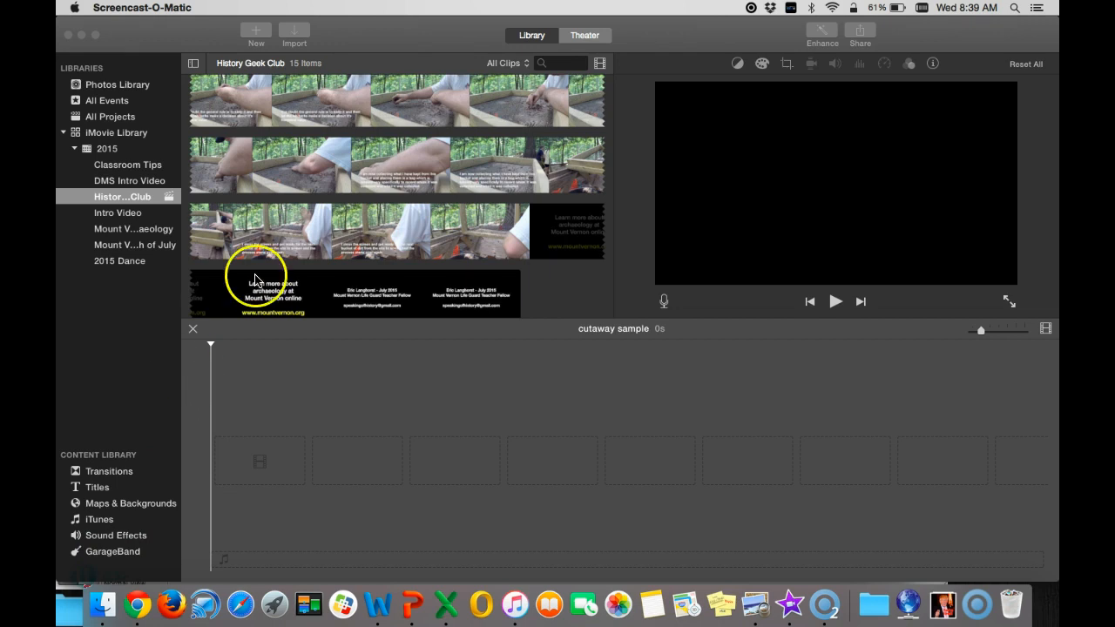
Put the dry-screening archaeology clip at the start of the cutaway sample project timeline.
click(348, 231)
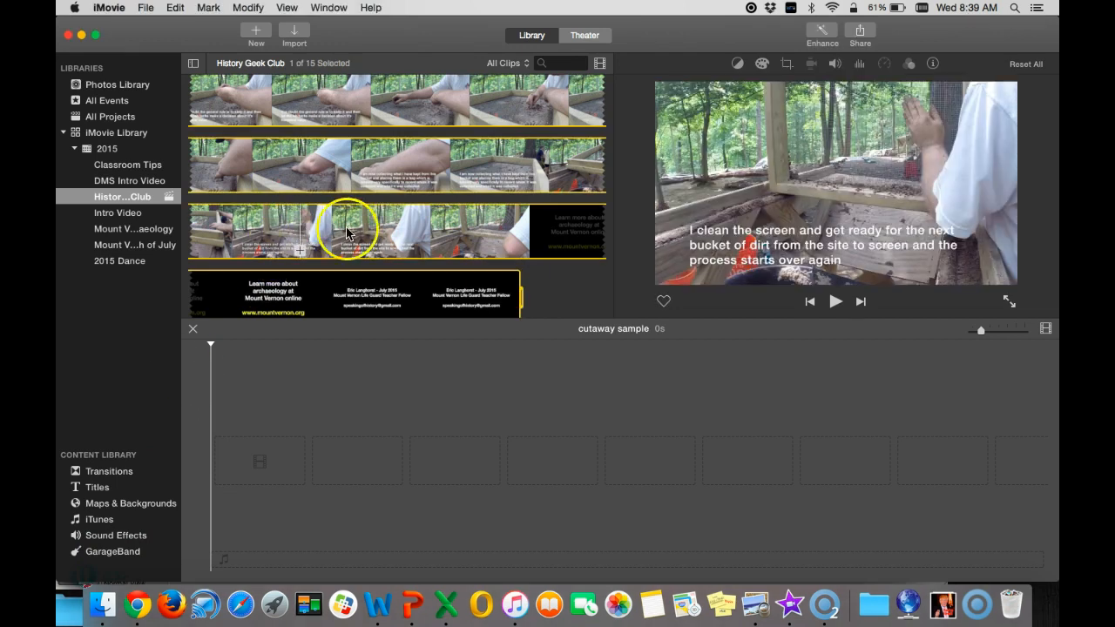
mouse_move(475, 236)
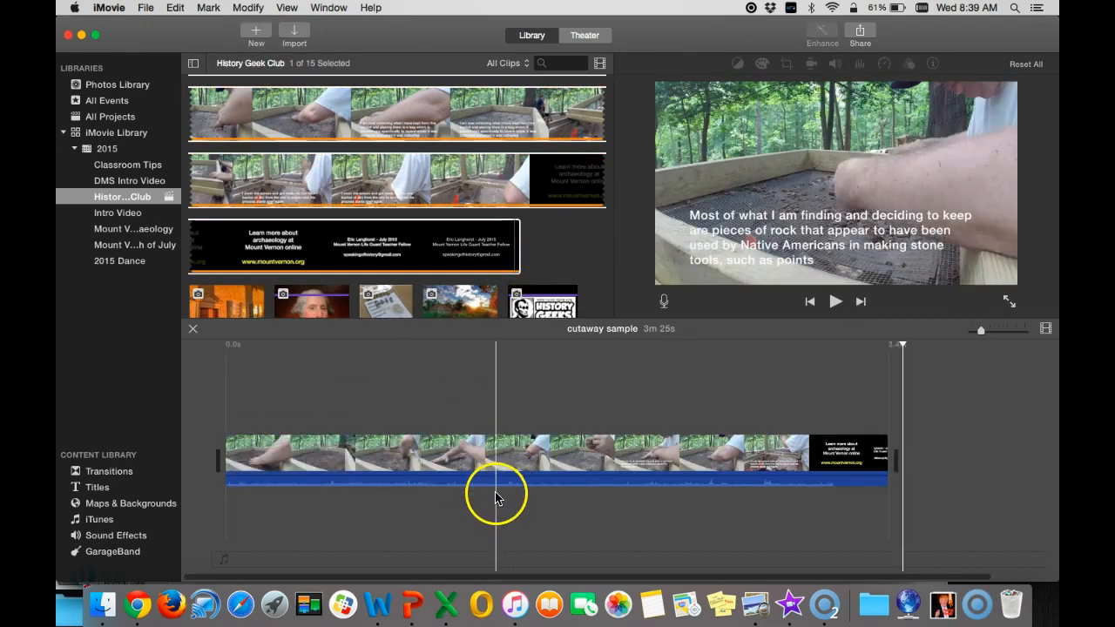
click(240, 448)
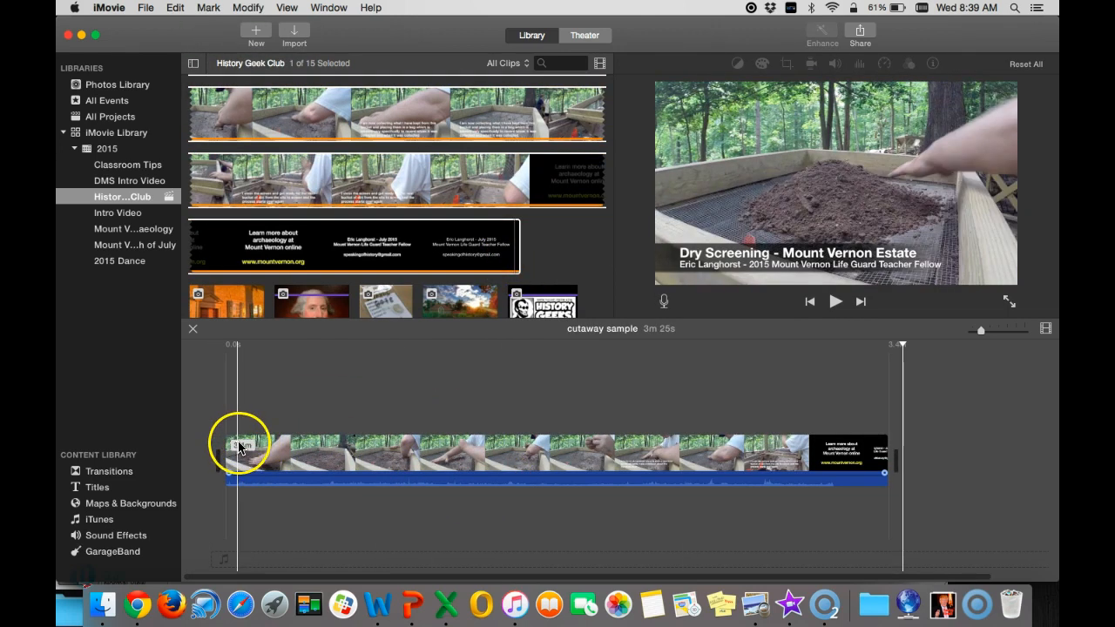
drag(240, 445, 266, 435)
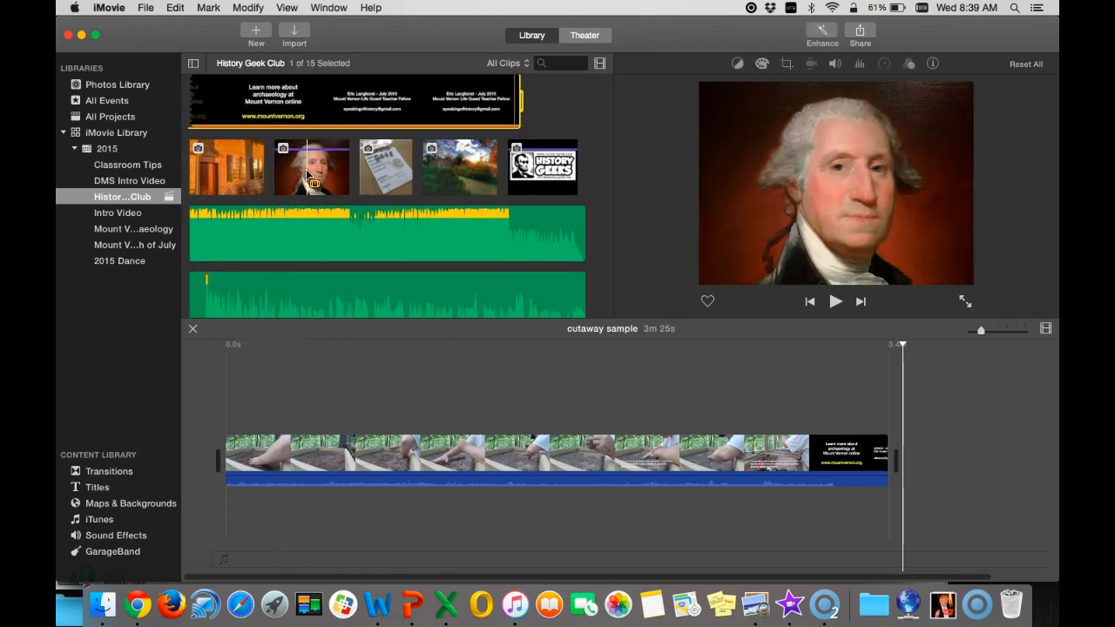
Overlay the Washington portrait above the dry-screening clip and stretch it to 5.5 seconds.
click(256, 448)
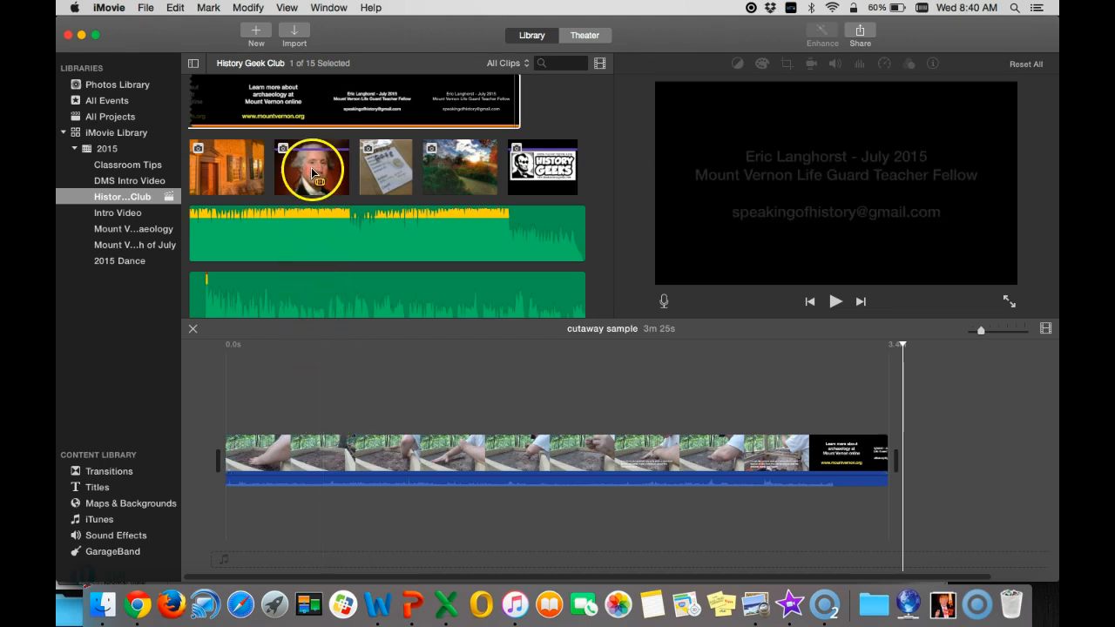
click(312, 167)
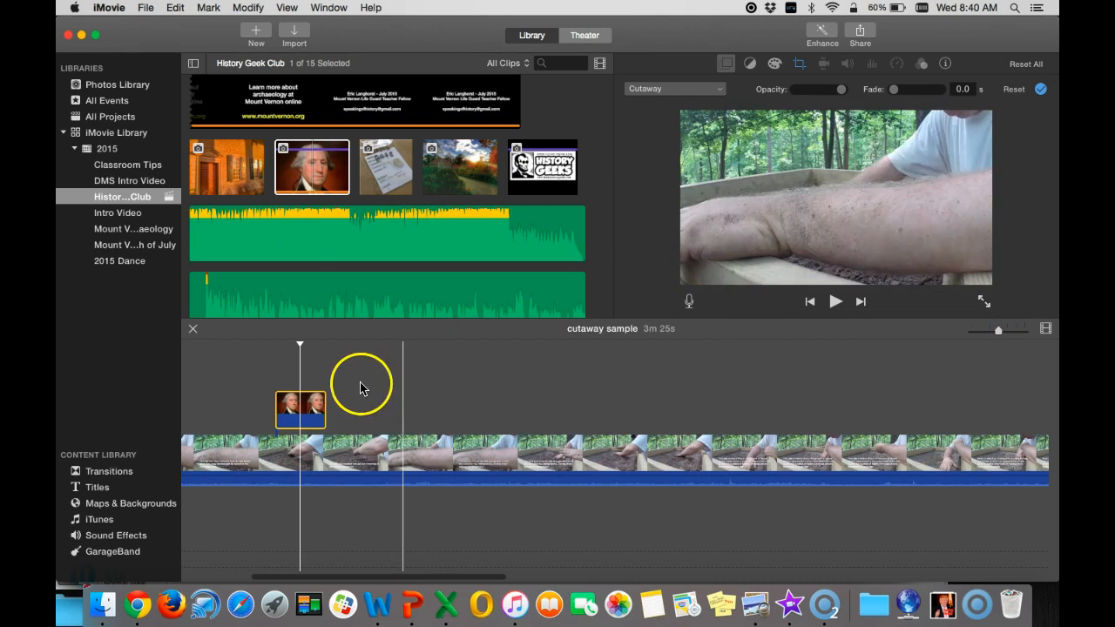
click(300, 410)
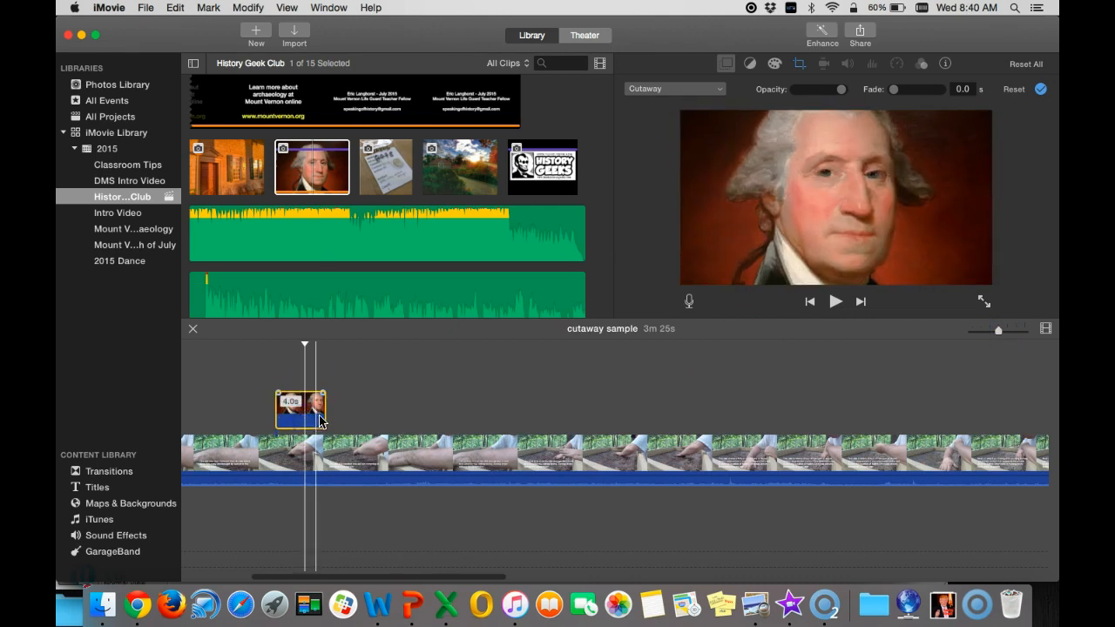
drag(324, 409, 345, 411)
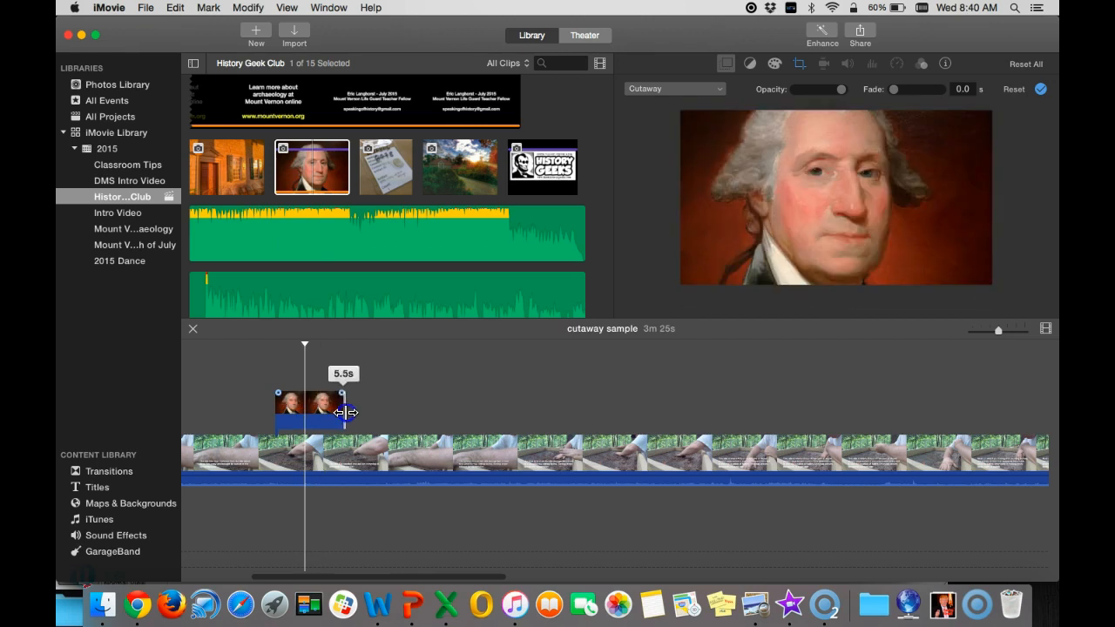
drag(341, 416, 348, 416)
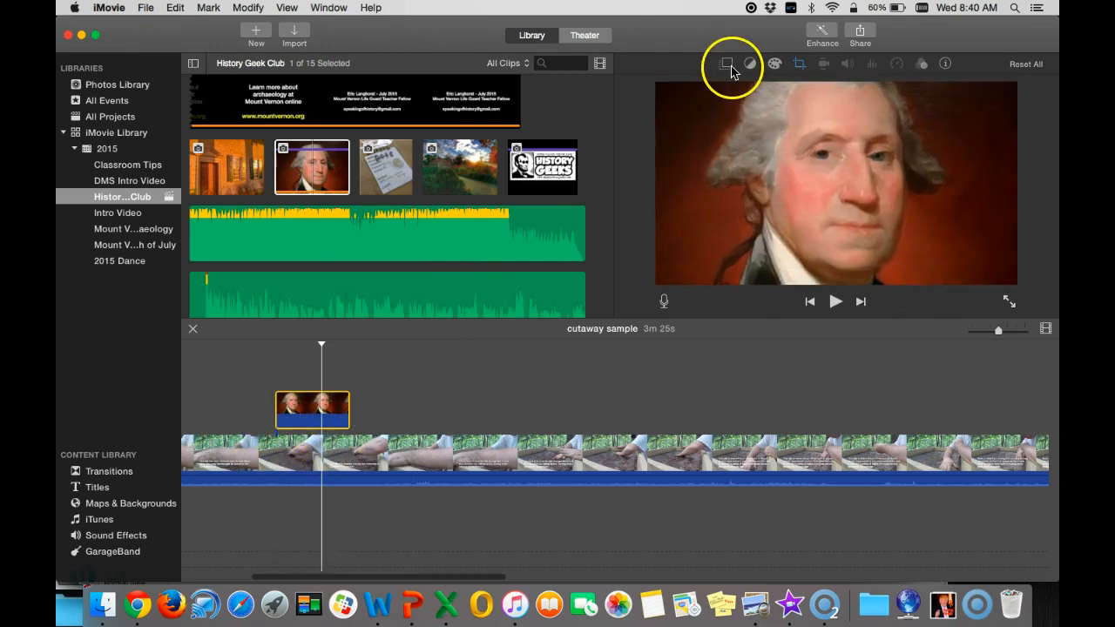
mouse_move(726, 63)
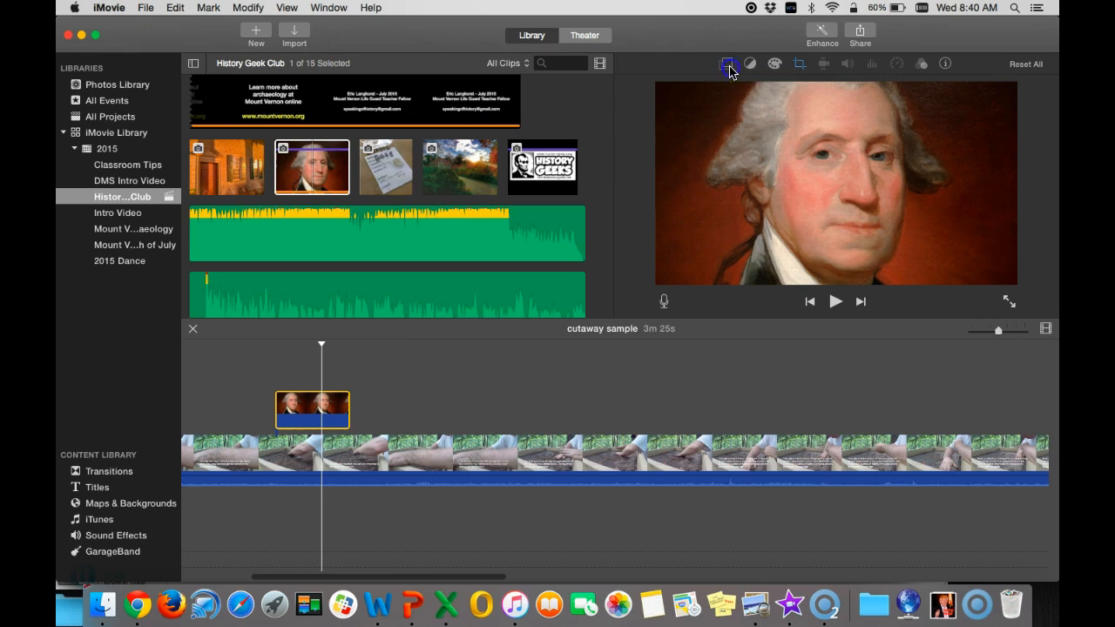
click(727, 63)
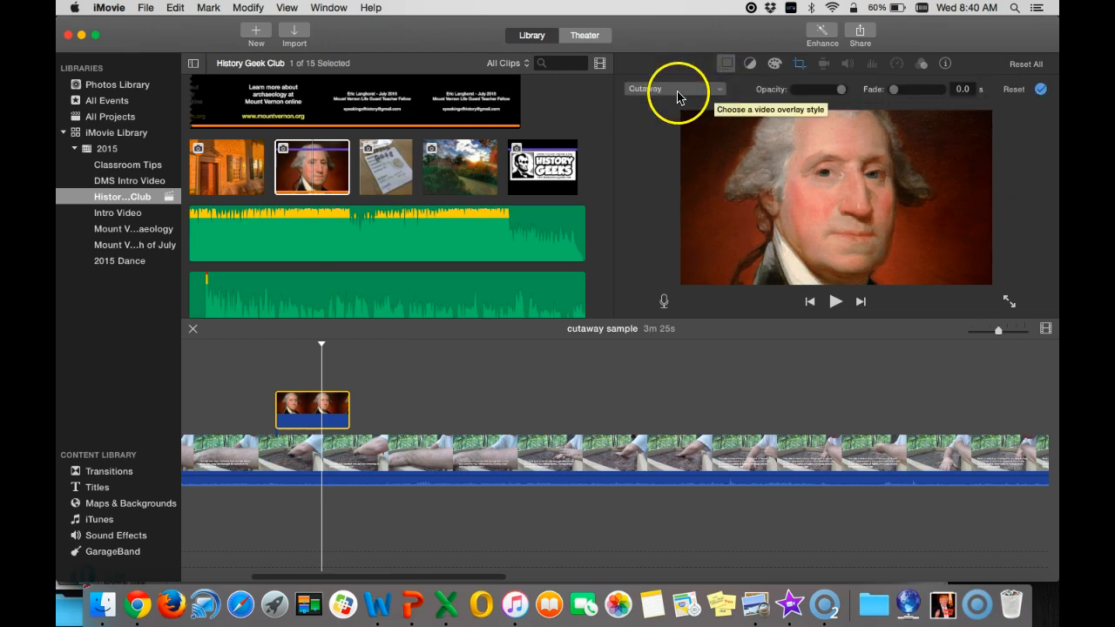
click(675, 88)
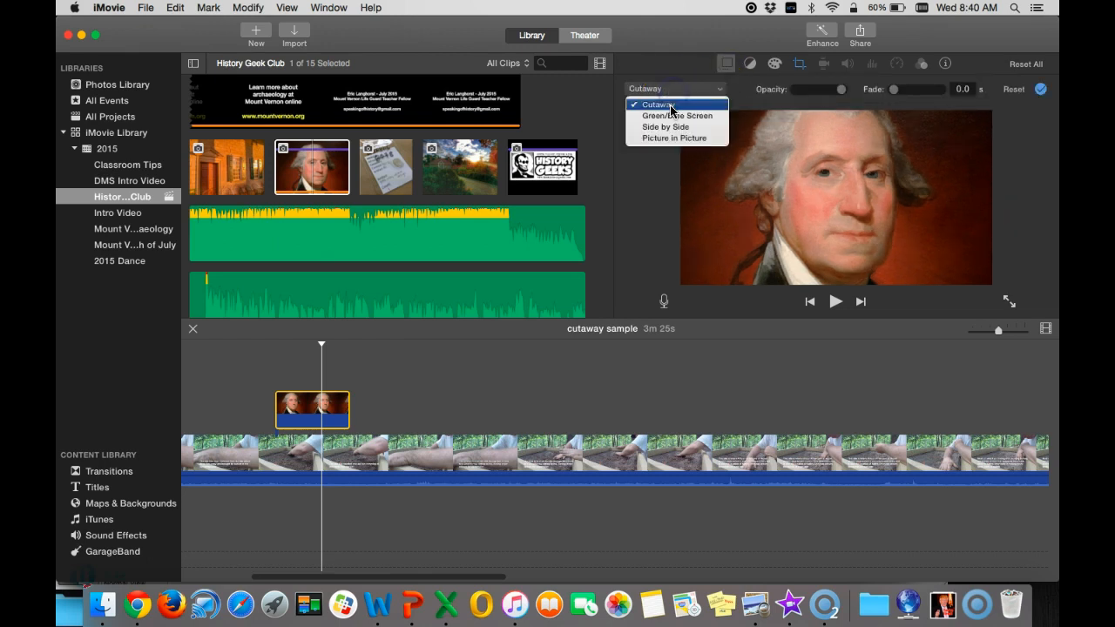
mouse_move(672, 139)
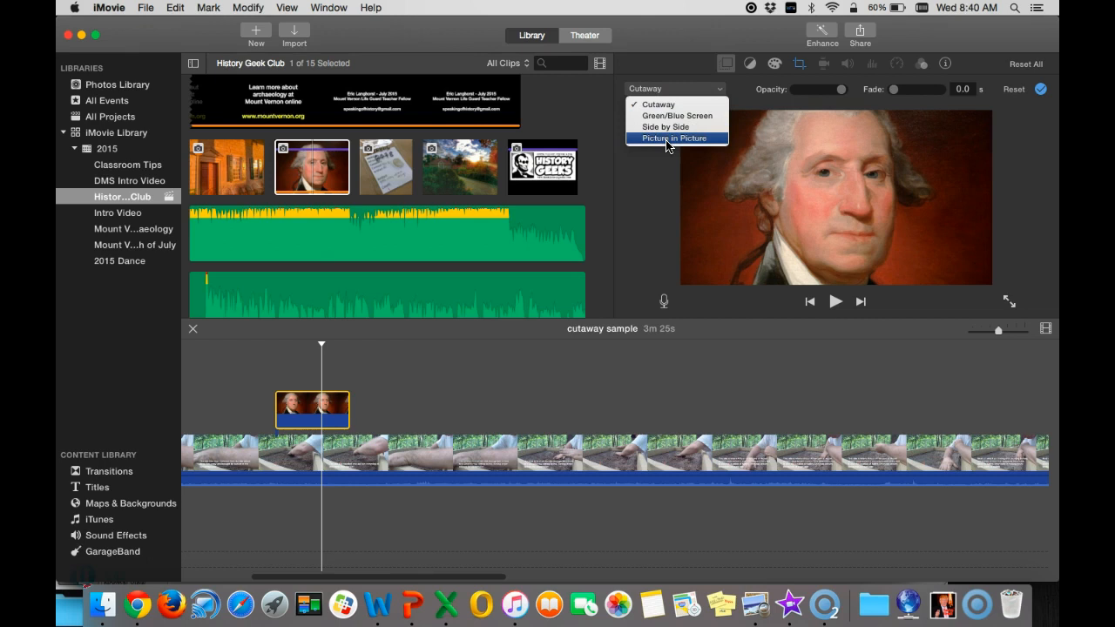
mouse_move(664, 126)
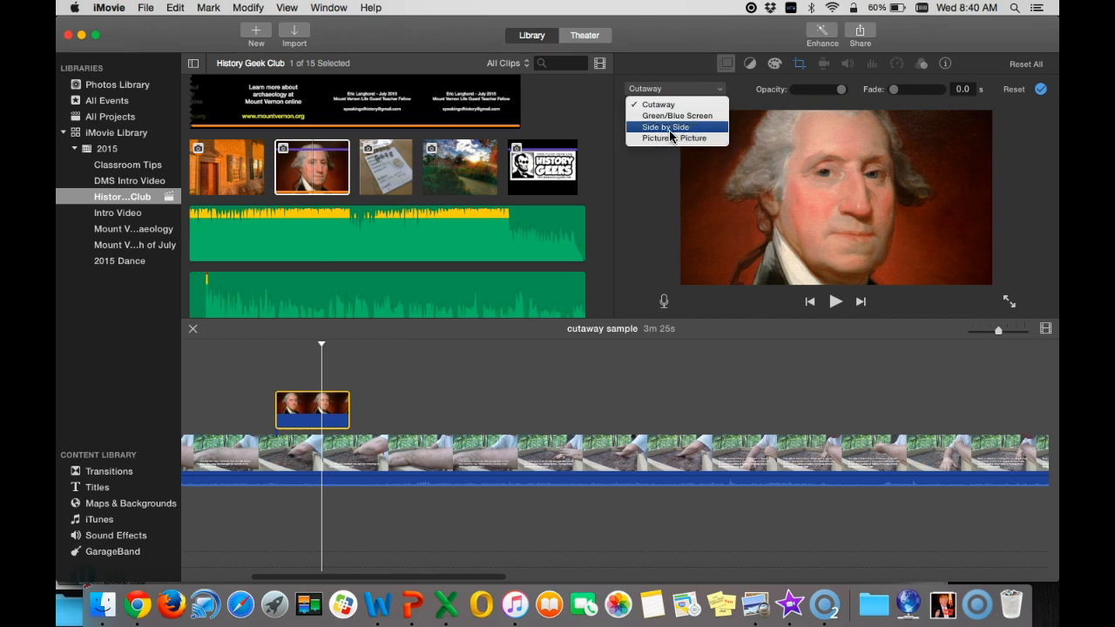
mouse_move(677, 115)
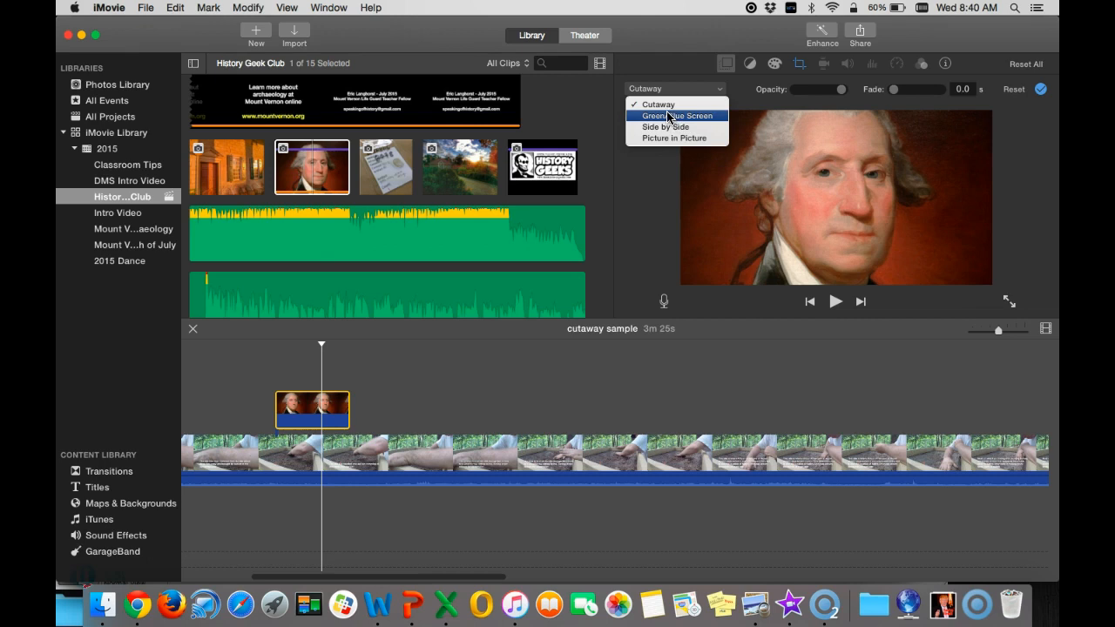
mouse_move(658, 105)
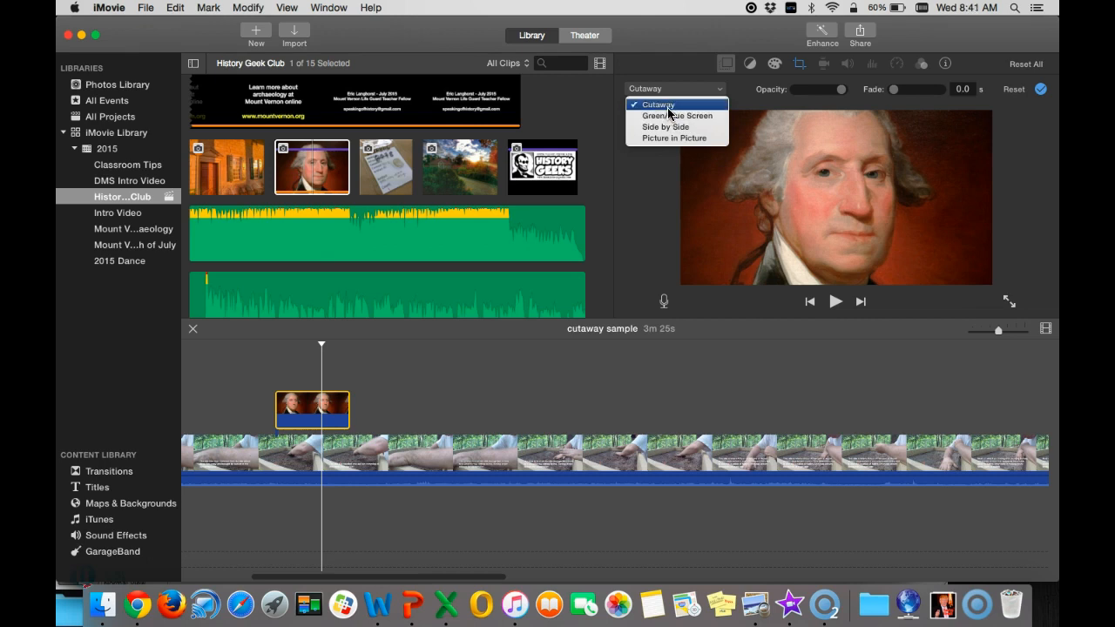
click(658, 104)
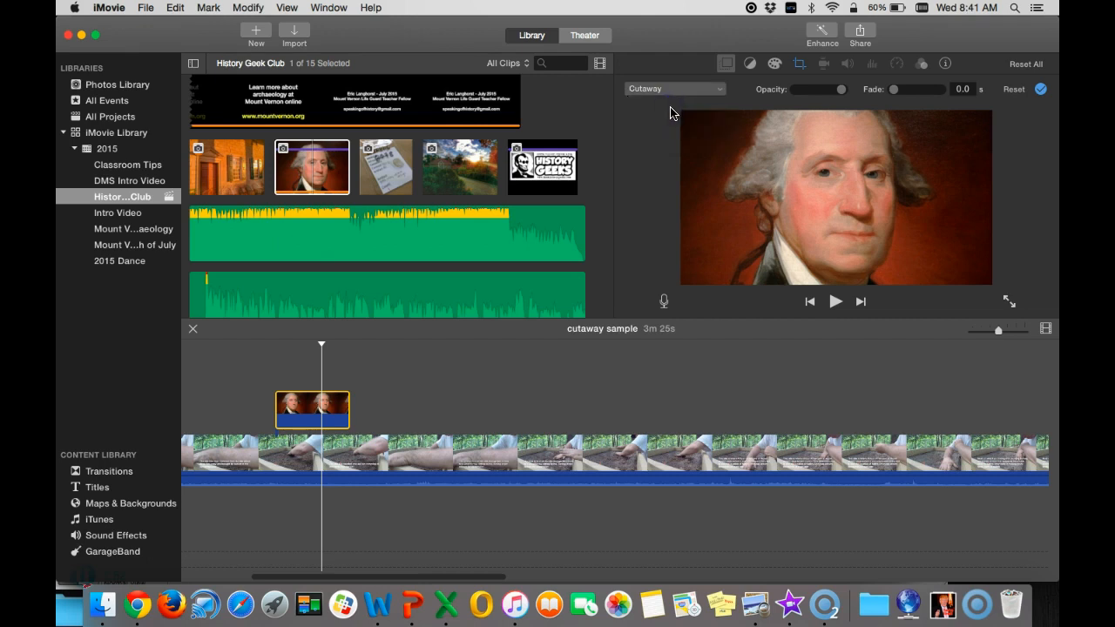
click(232, 398)
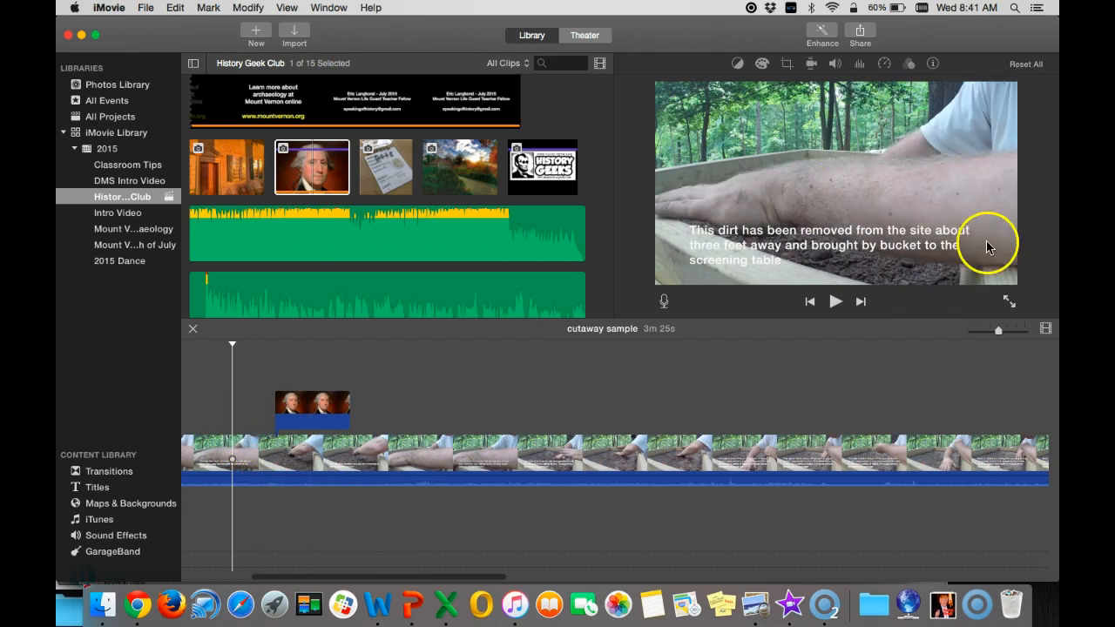
click(834, 301)
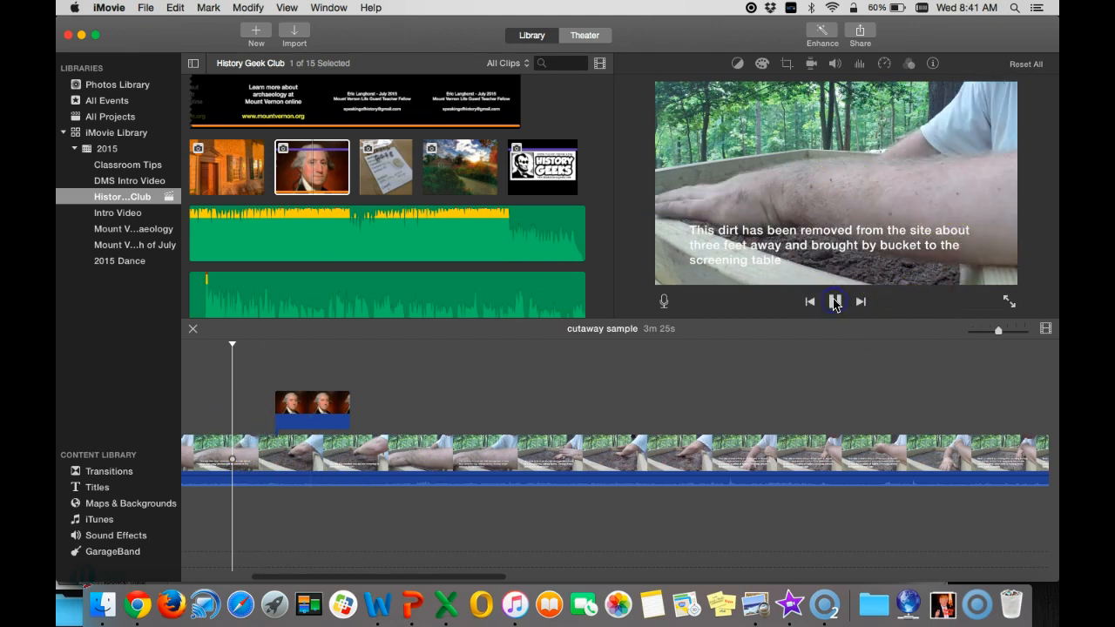
click(834, 301)
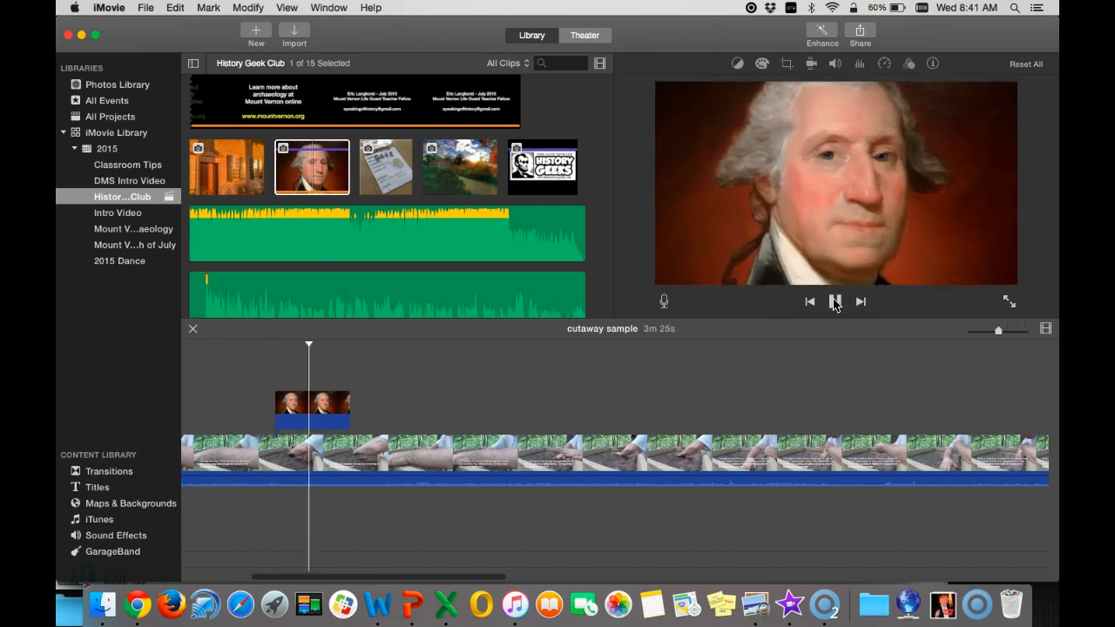
click(834, 302)
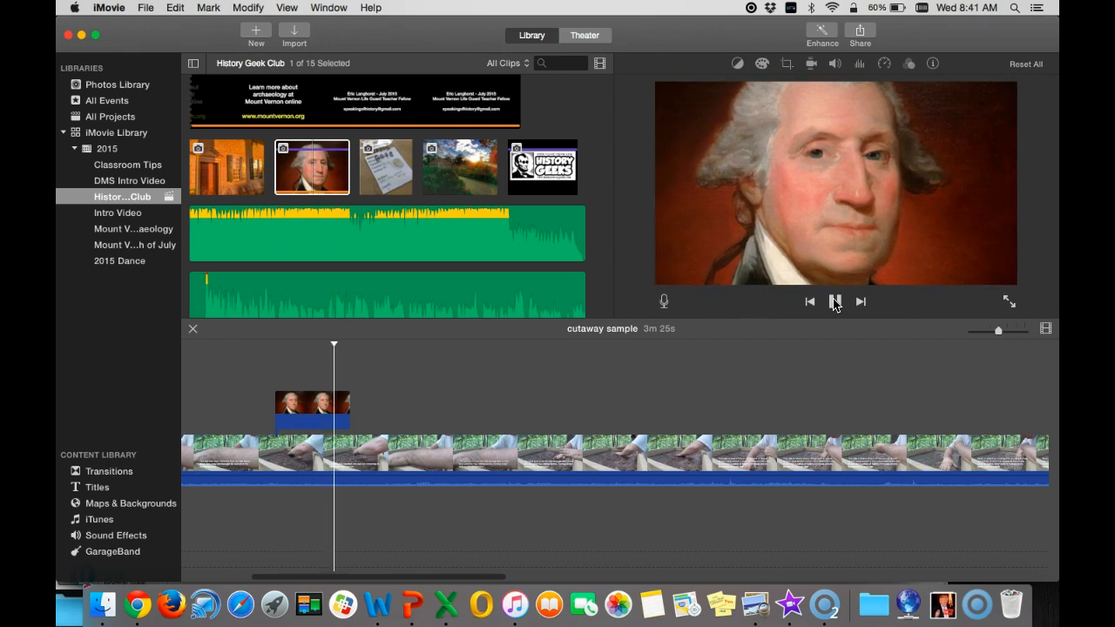
click(834, 302)
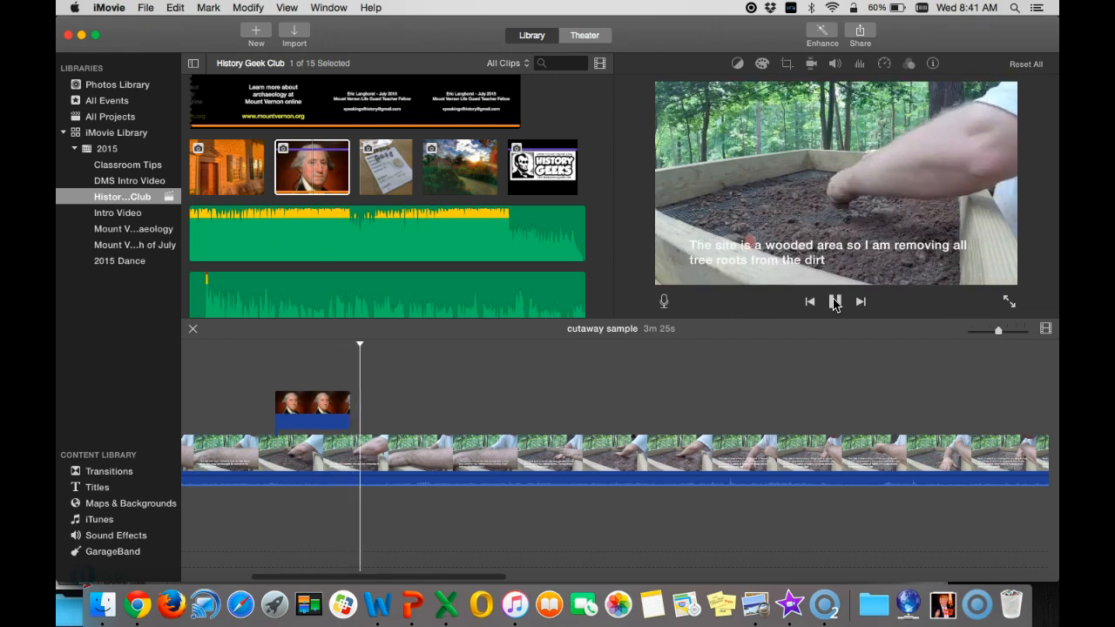
click(835, 301)
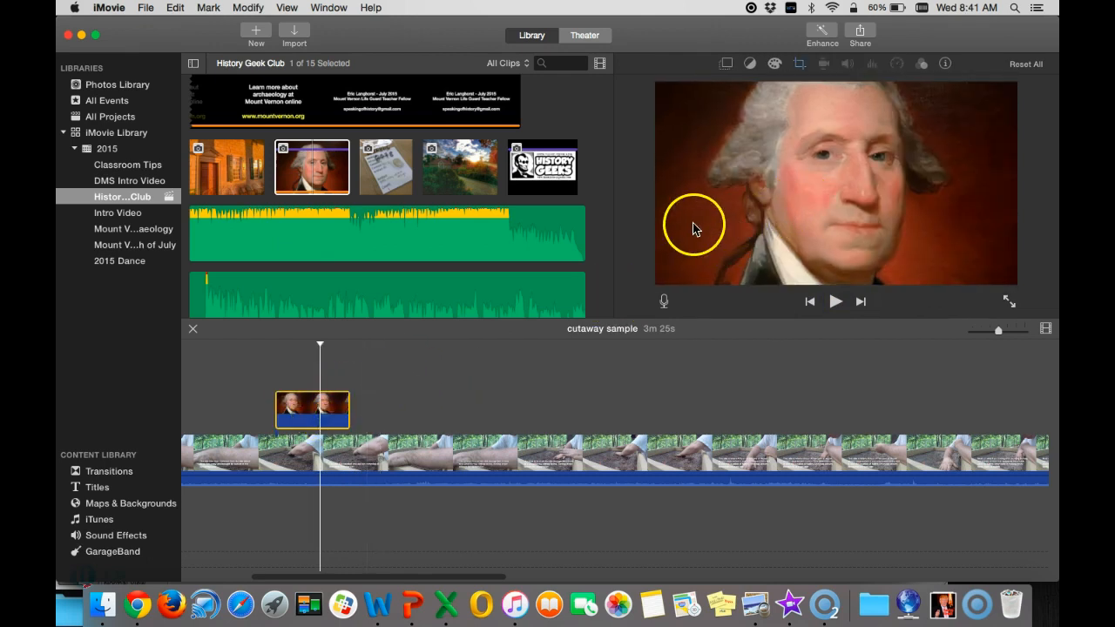
mouse_move(723, 128)
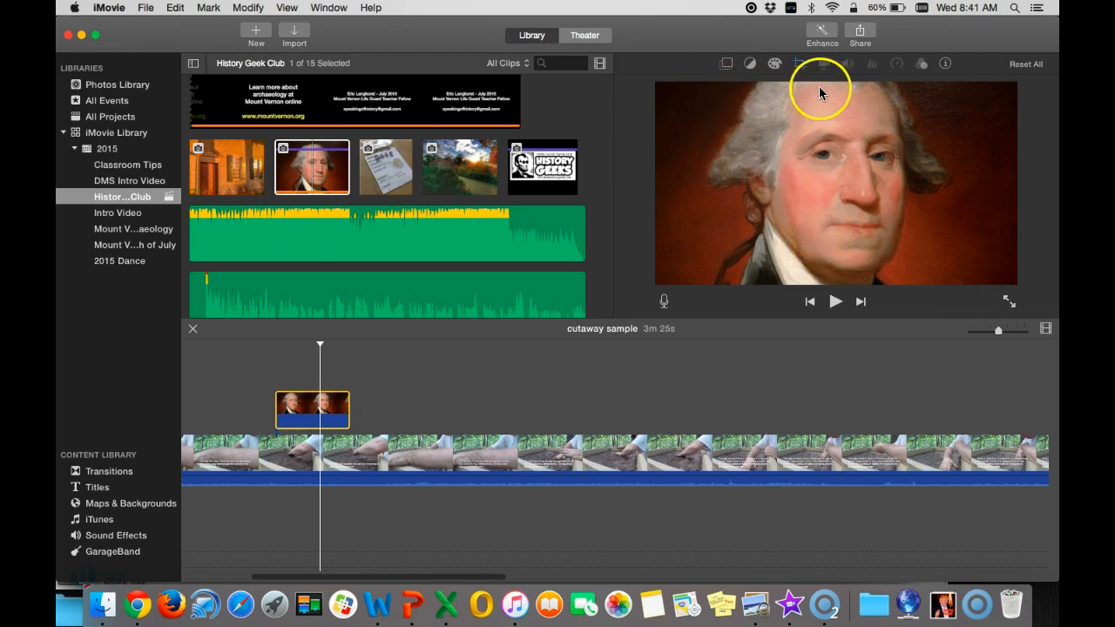
mouse_move(799, 72)
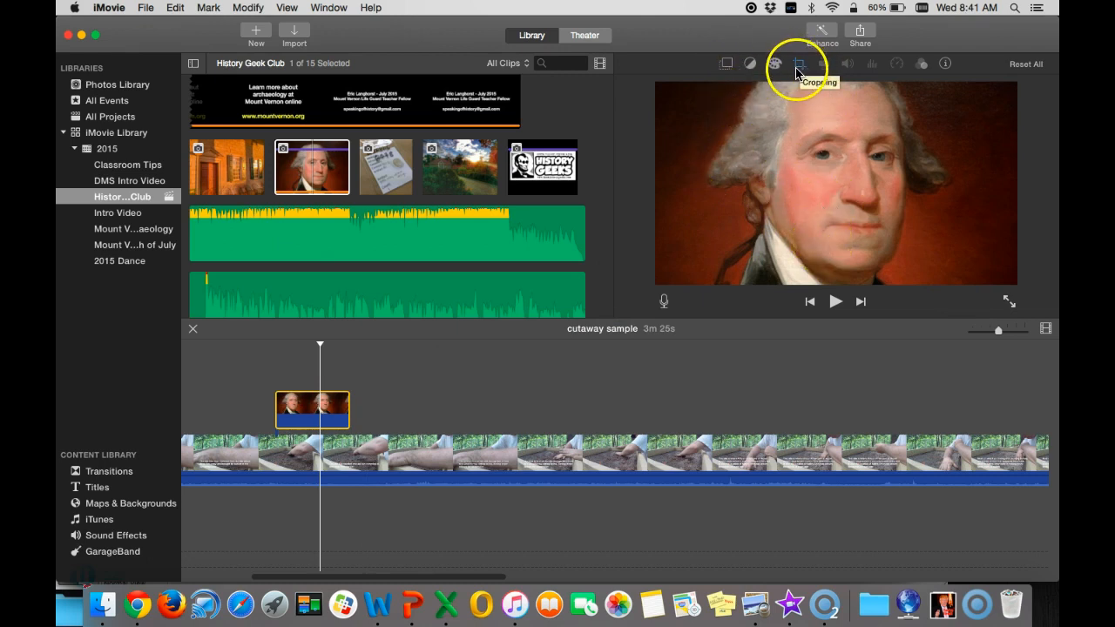
Switch the Washington photo's cropping style from Ken Burns to Fit.
click(797, 62)
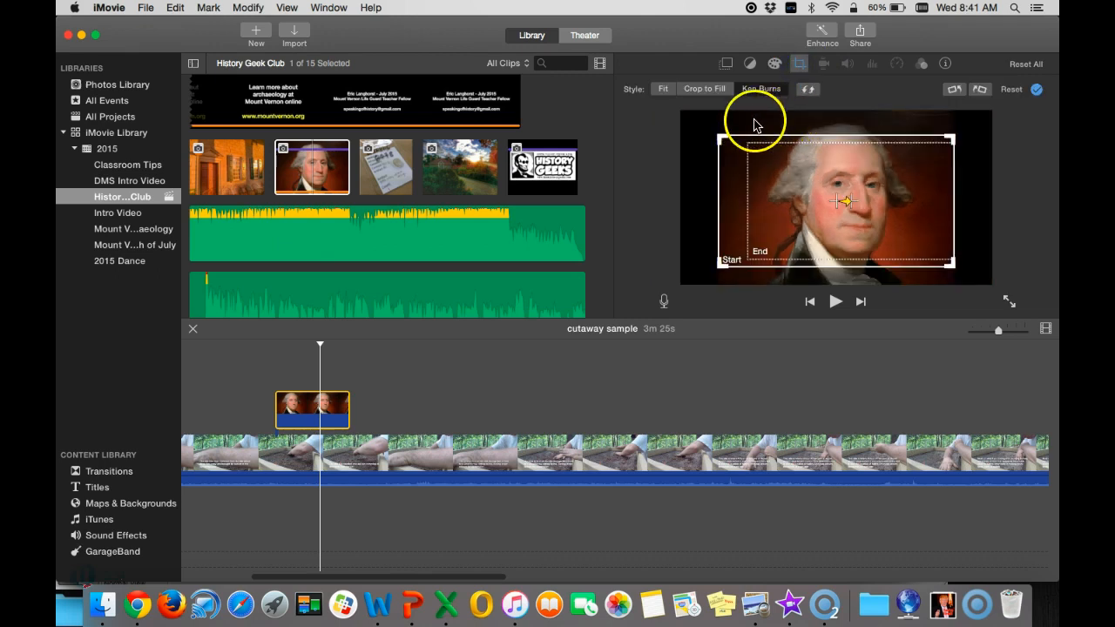
mouse_move(775, 183)
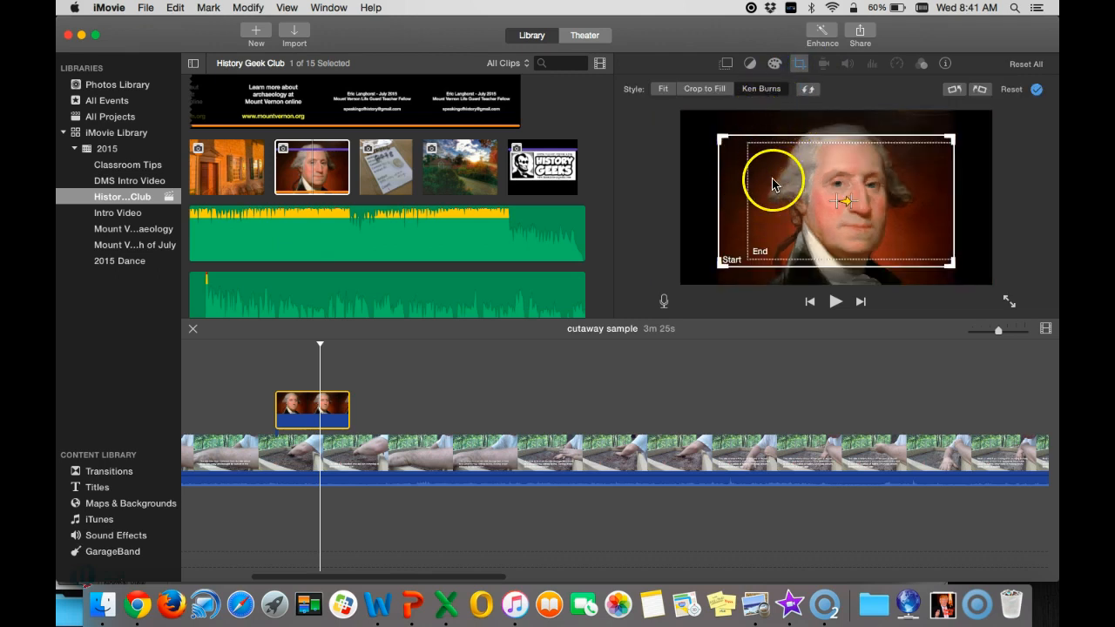
click(663, 89)
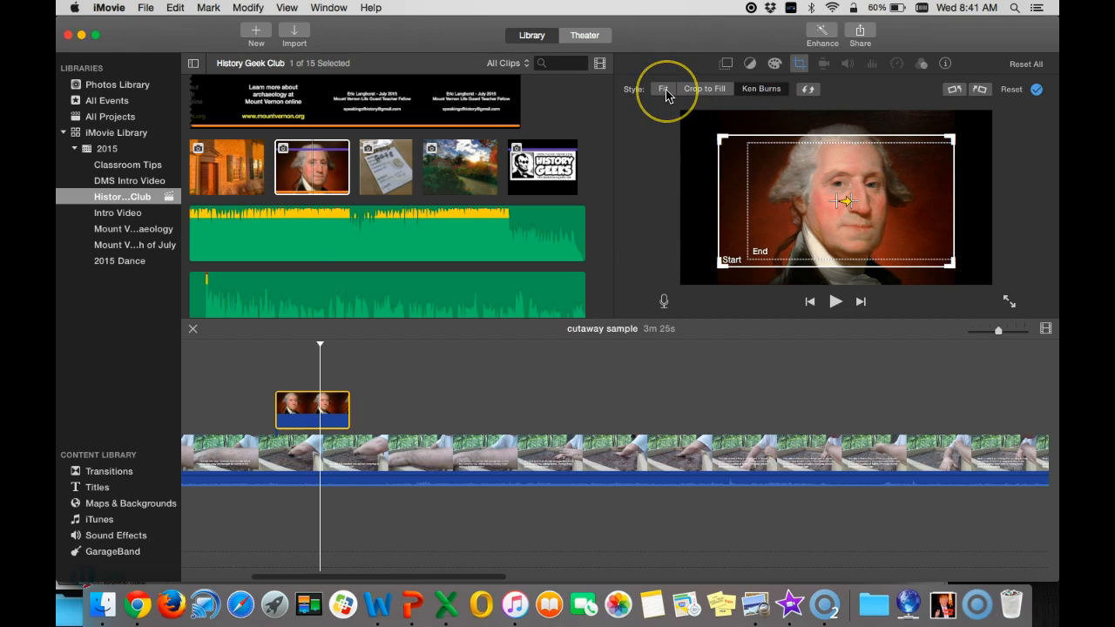
click(663, 88)
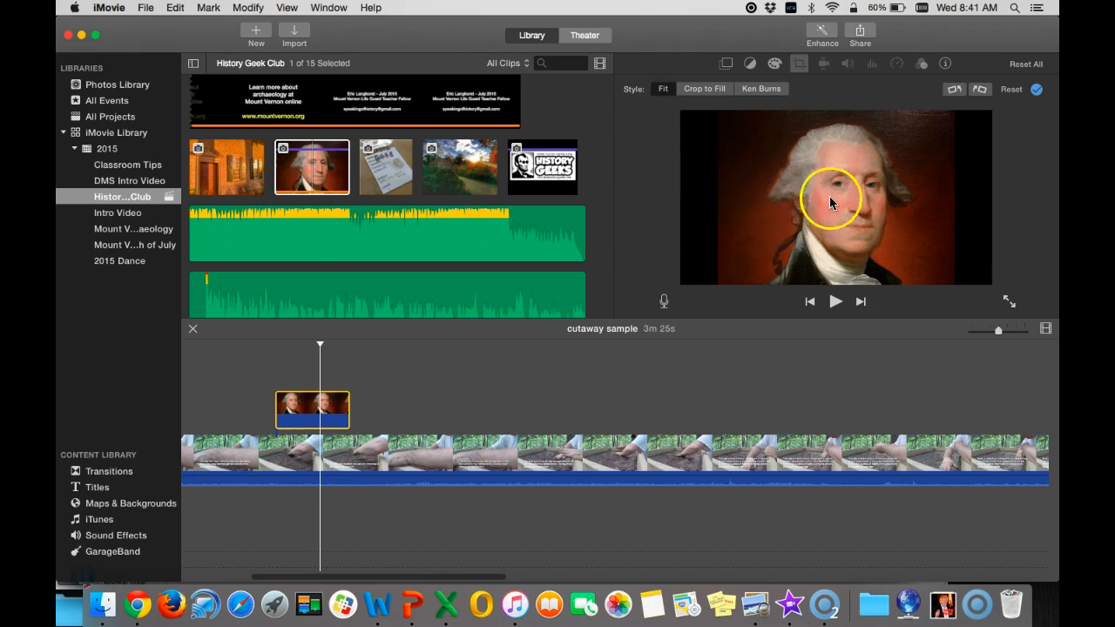
mouse_move(827, 209)
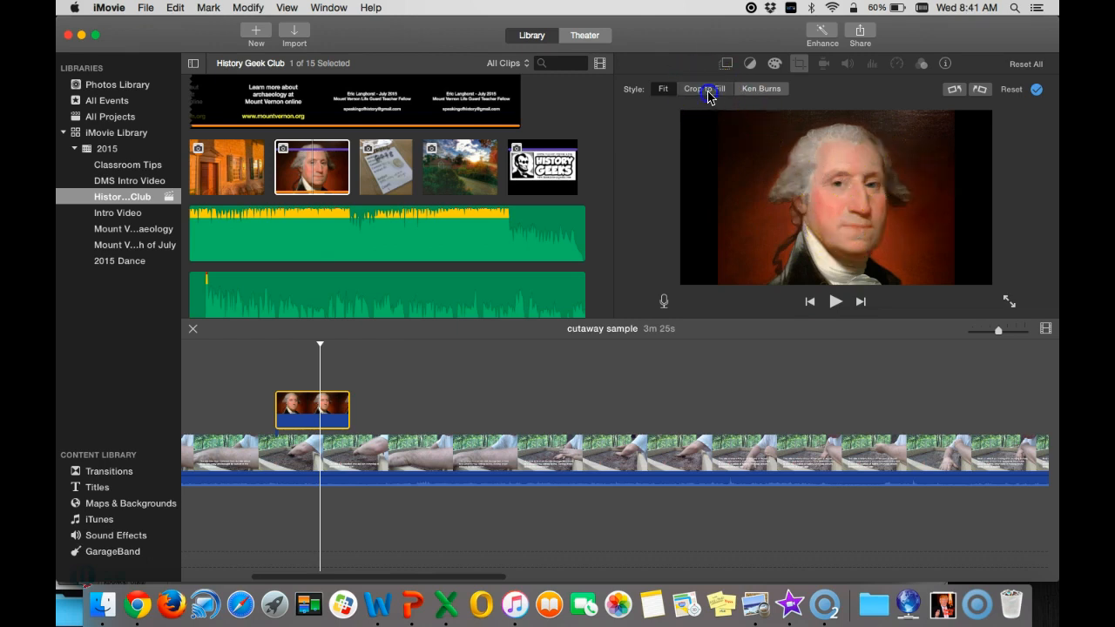
Set Crop to Fill framed tightly on Washington's face, then play and stop the preview.
click(704, 88)
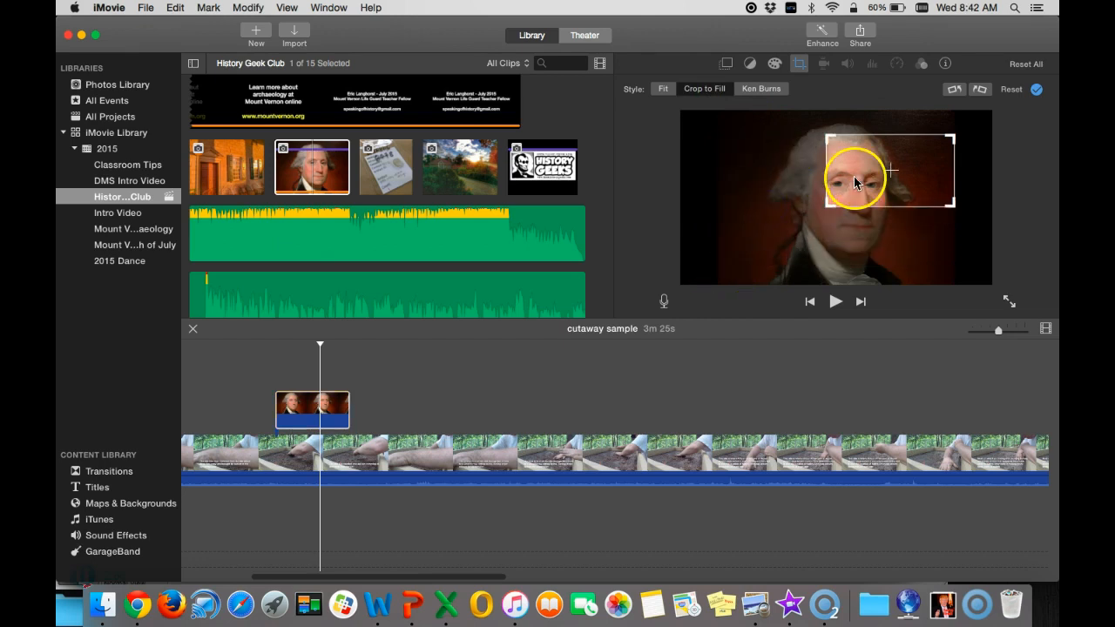
drag(888, 169, 849, 182)
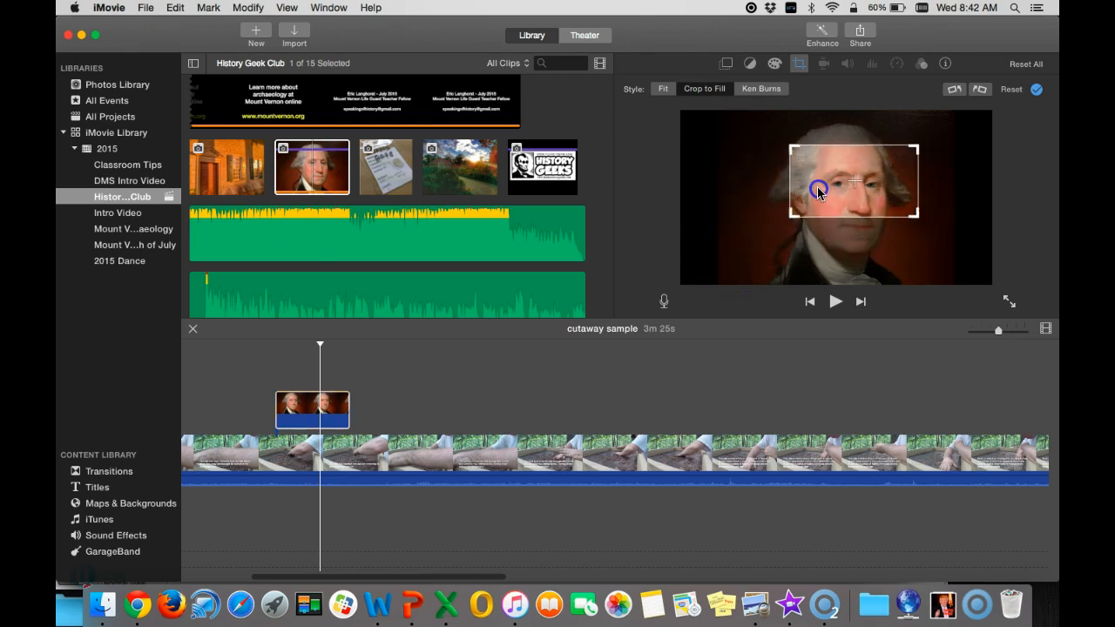
mouse_move(242, 377)
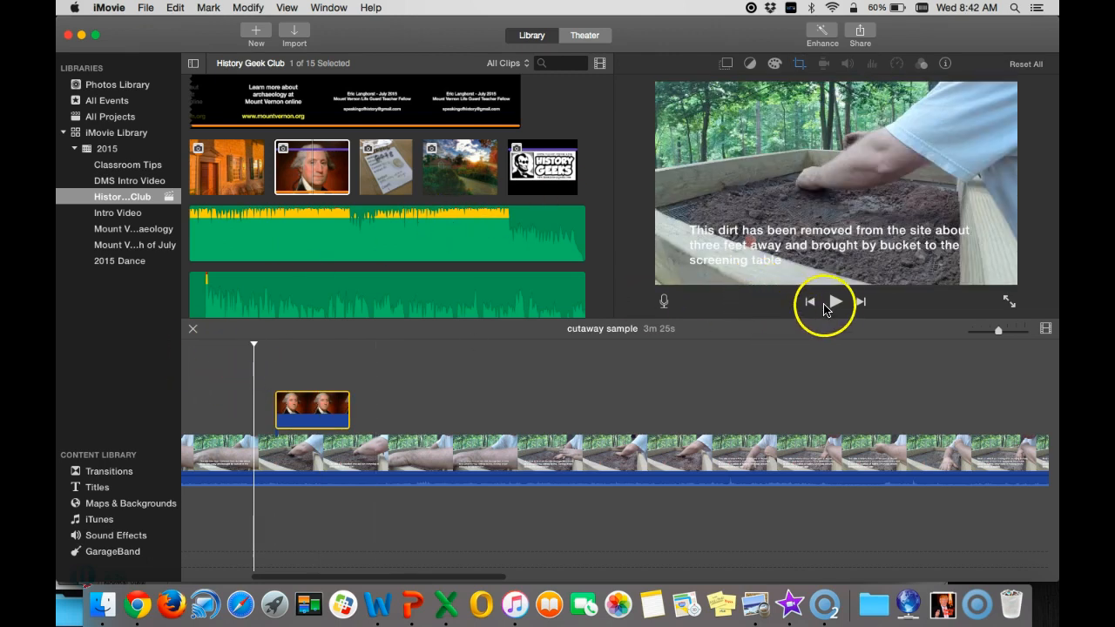
click(833, 301)
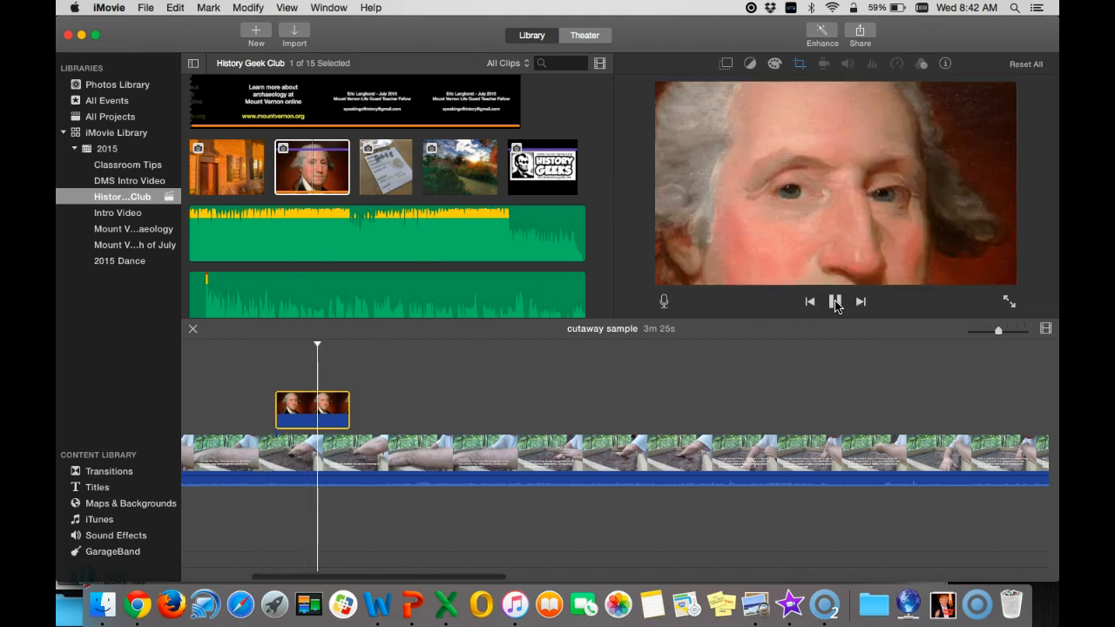
click(835, 302)
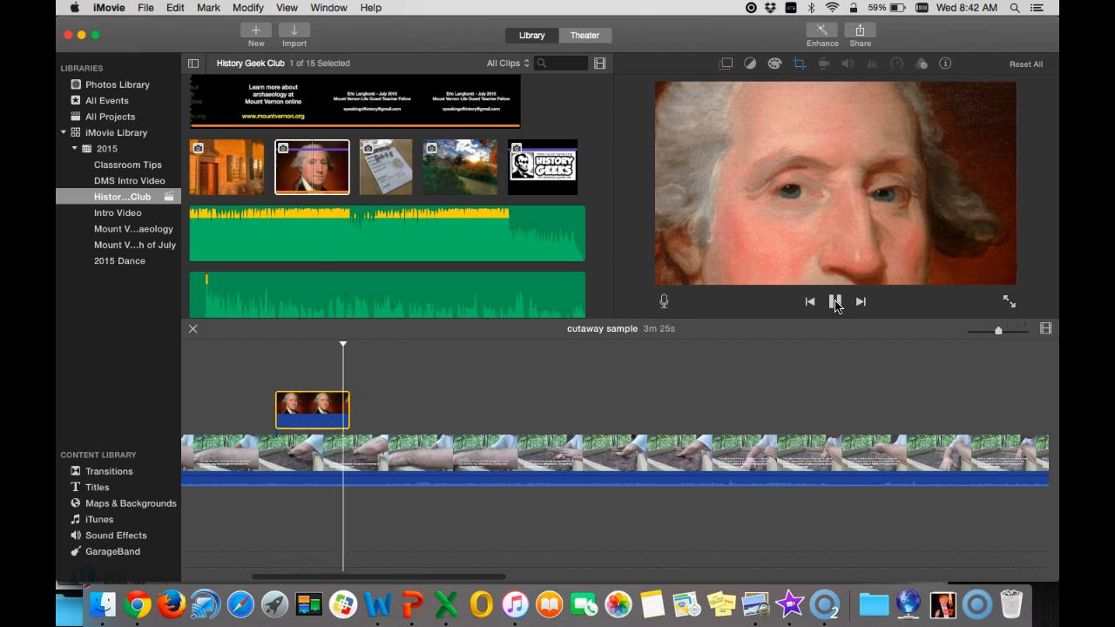
click(834, 302)
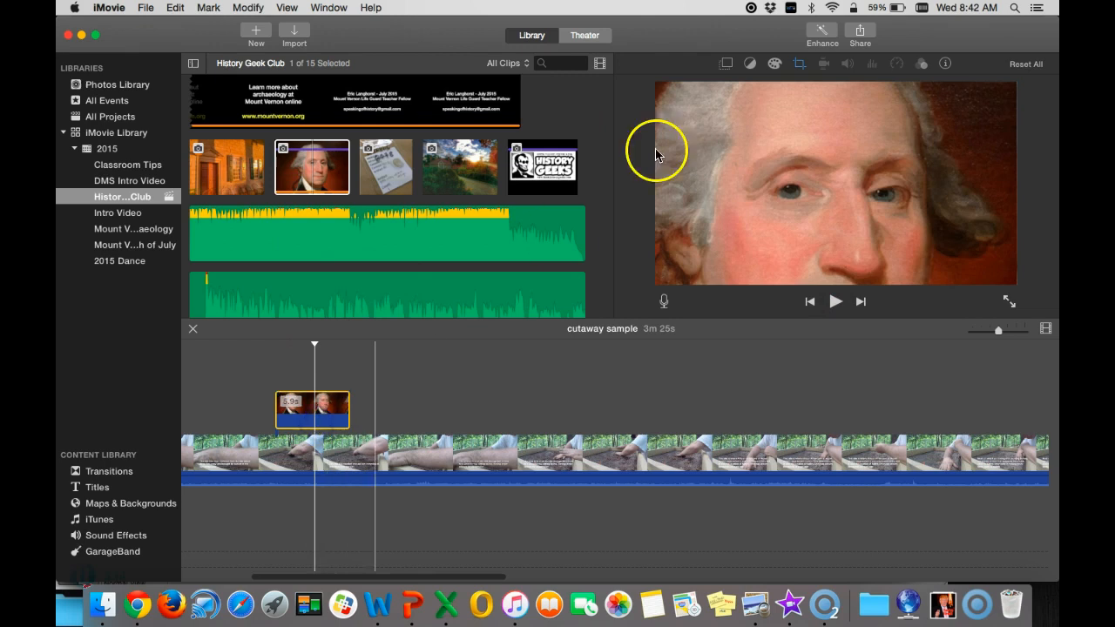
Restore the Fit style, then test the overlay opacity by dragging it to zero and back.
click(798, 63)
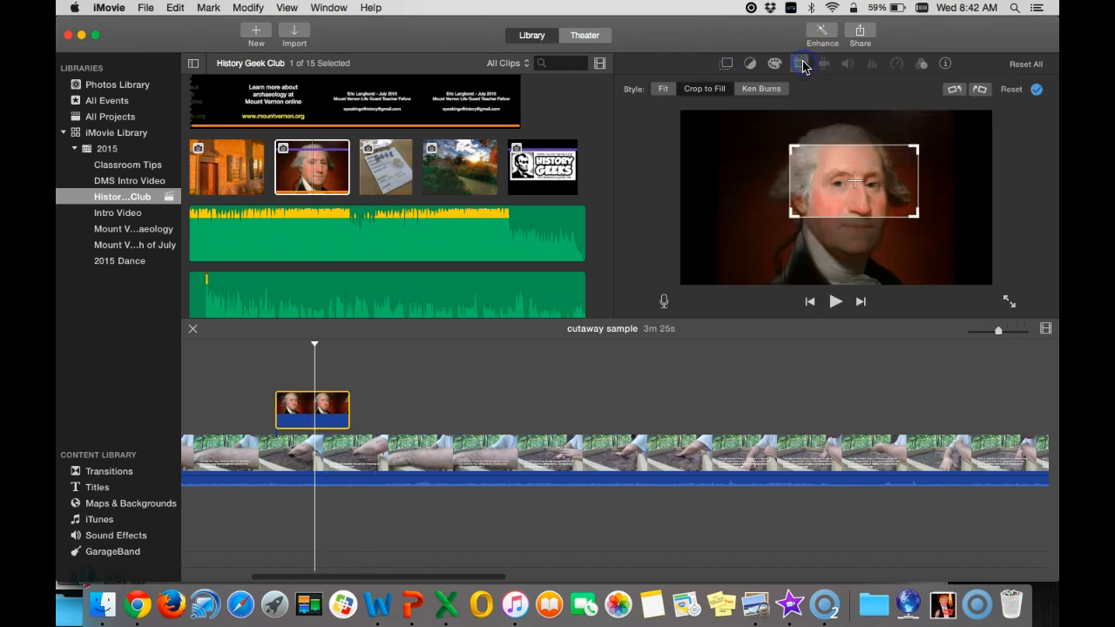
click(663, 88)
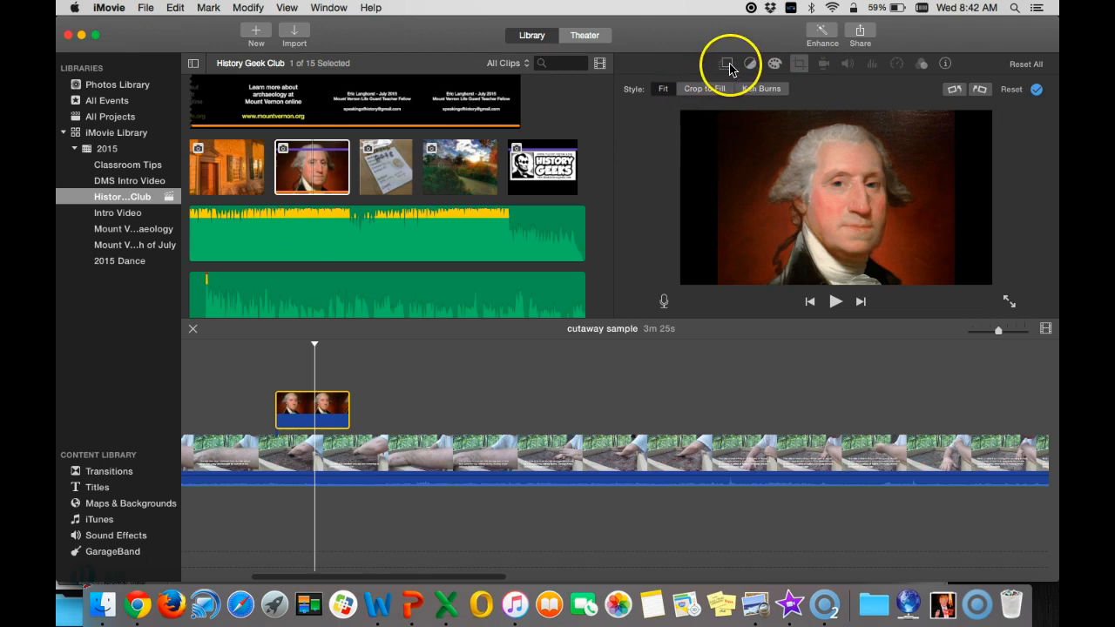
click(728, 62)
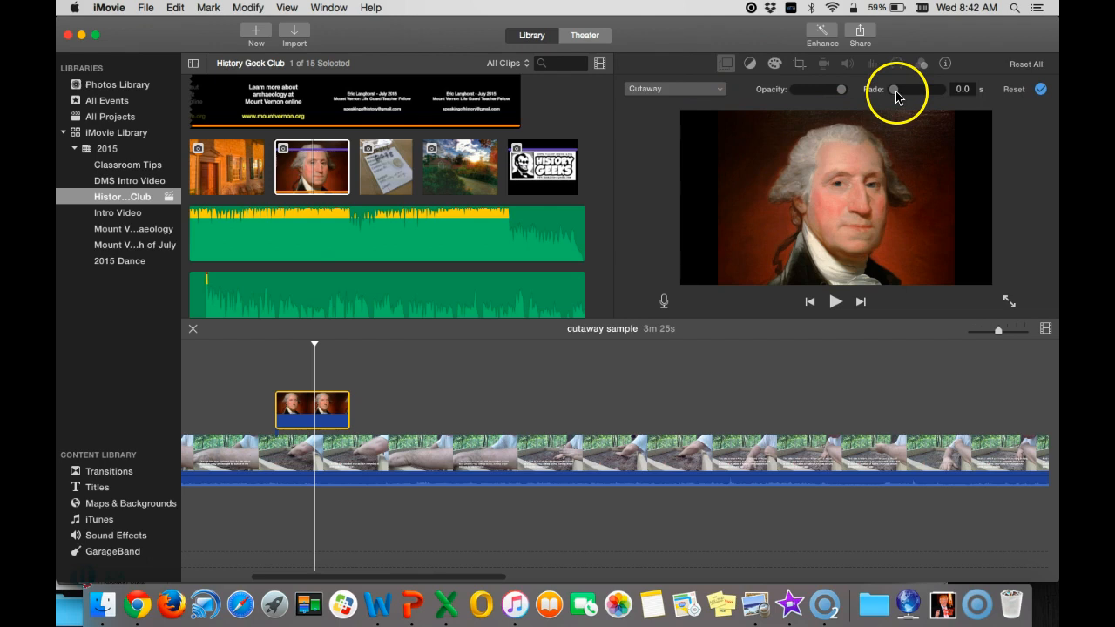
mouse_move(842, 90)
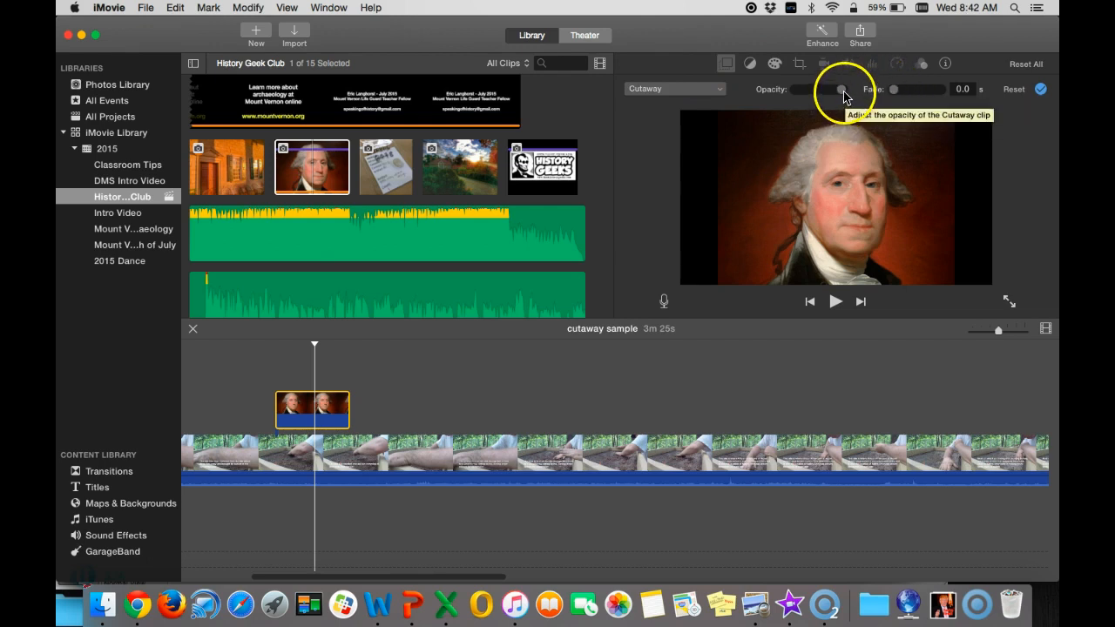
drag(840, 88, 794, 89)
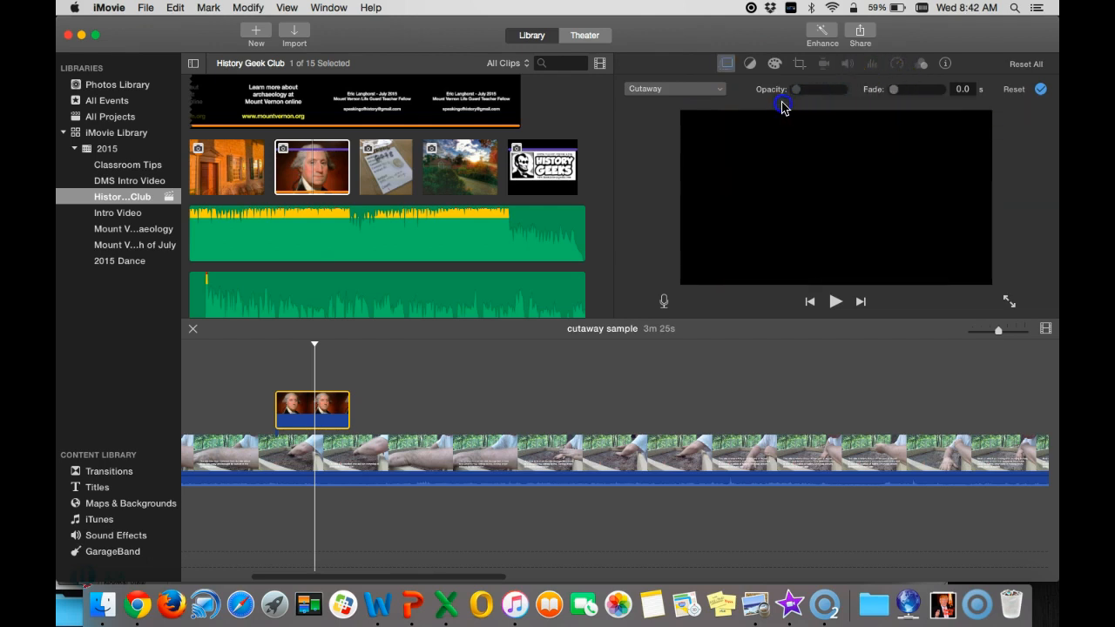
drag(797, 89, 840, 89)
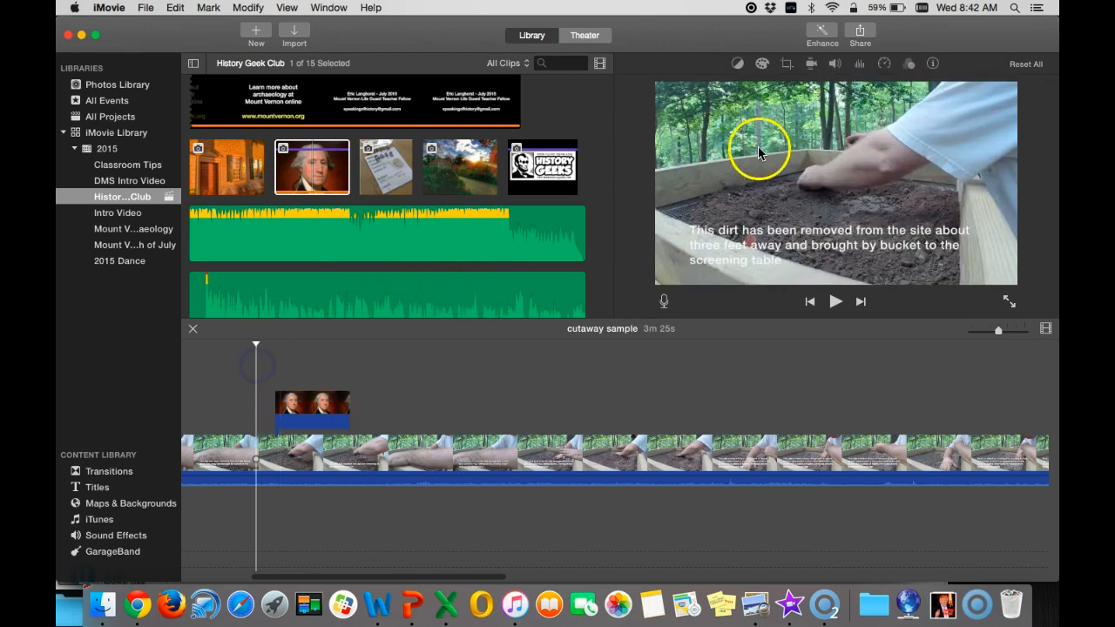
Preview the cutaway, then open the Washington cutaway's Video Overlay Settings to set a 1.2 s fade.
click(834, 302)
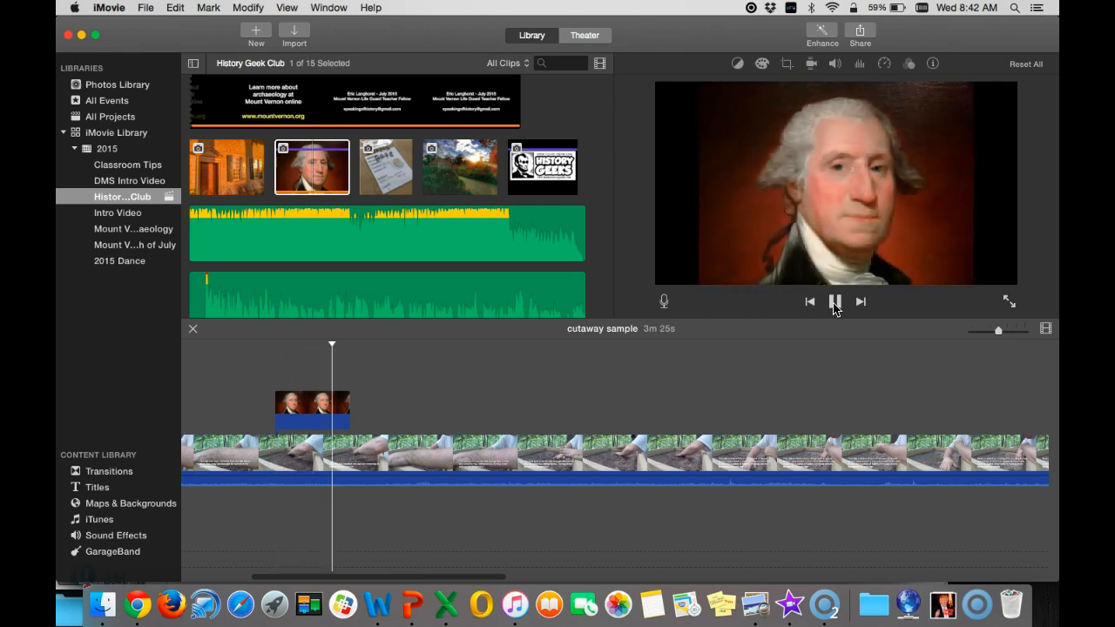
click(833, 300)
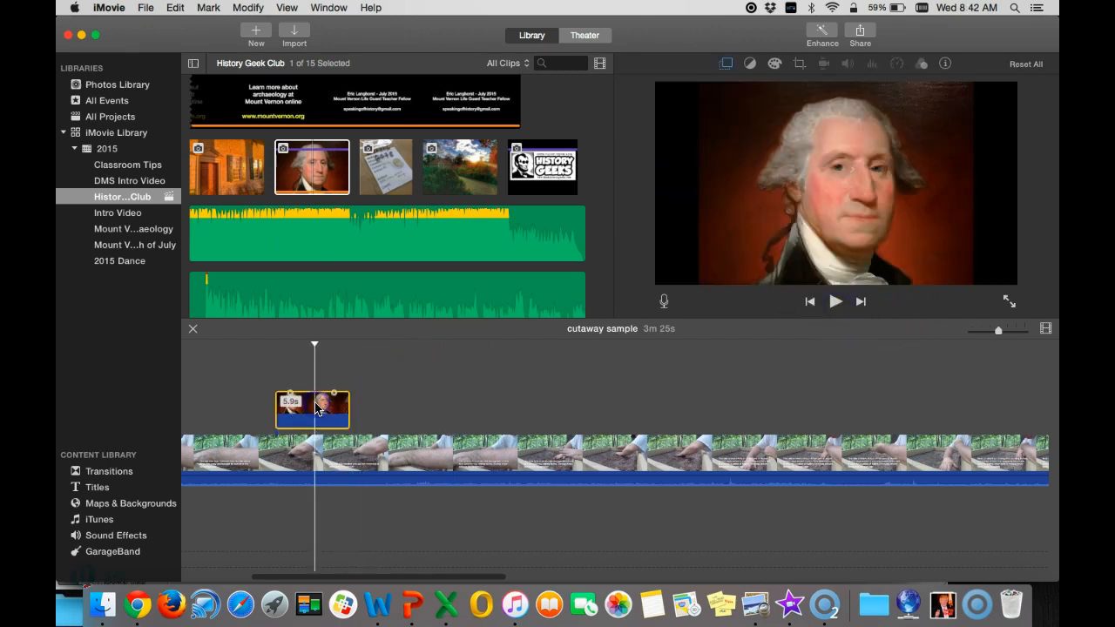
click(727, 63)
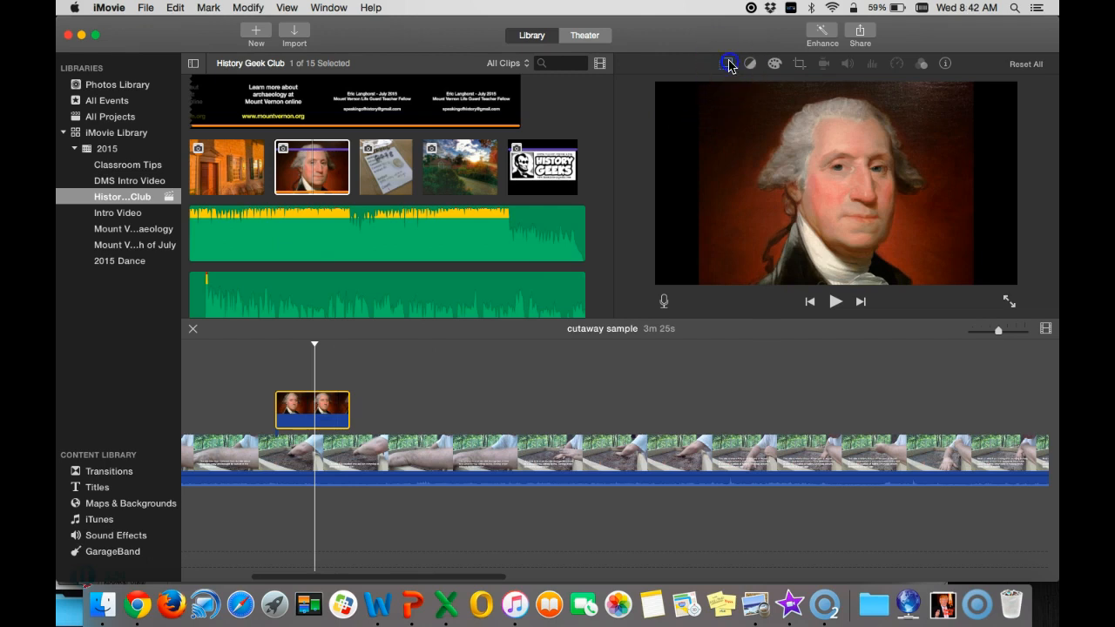
click(728, 63)
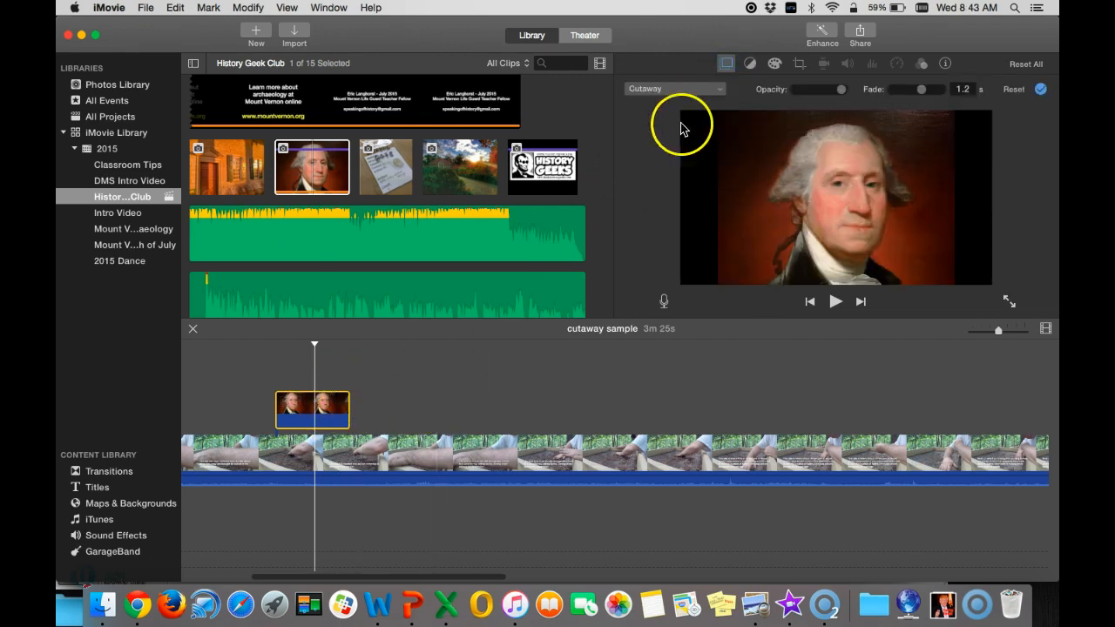
mouse_move(721, 91)
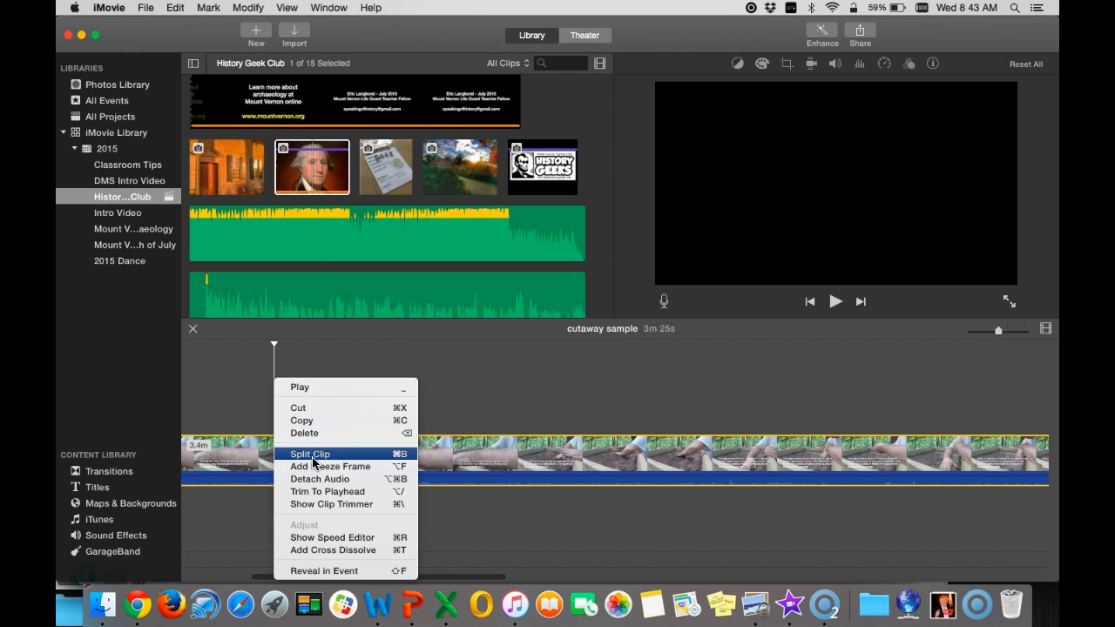
Split the dry-screening clip at the playhead and align the Washington cutaway with the cut.
click(310, 454)
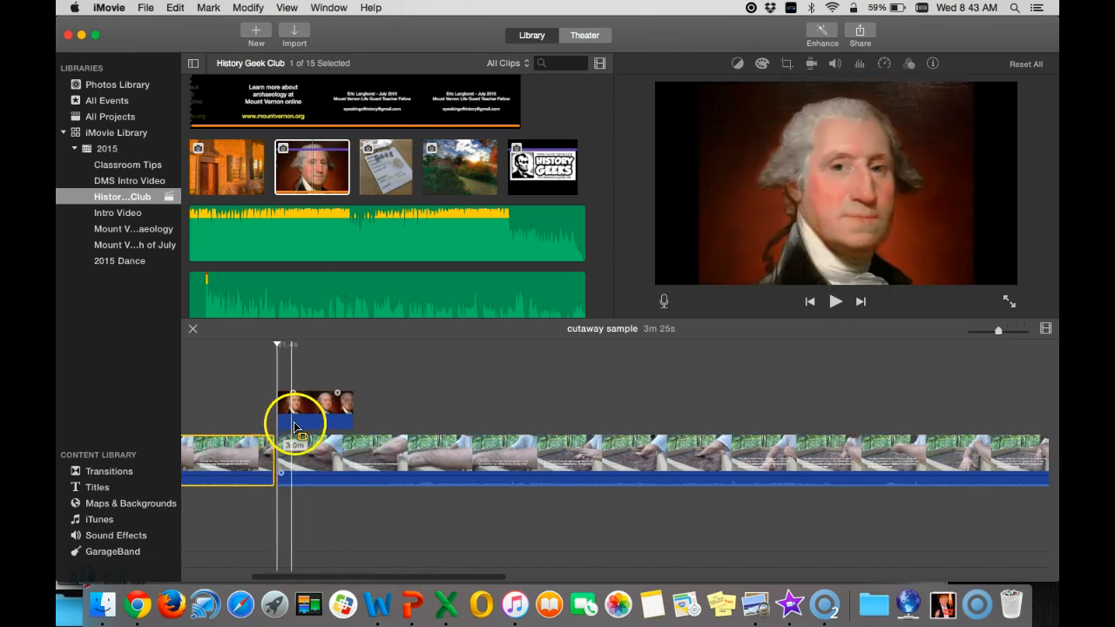
drag(293, 426, 351, 445)
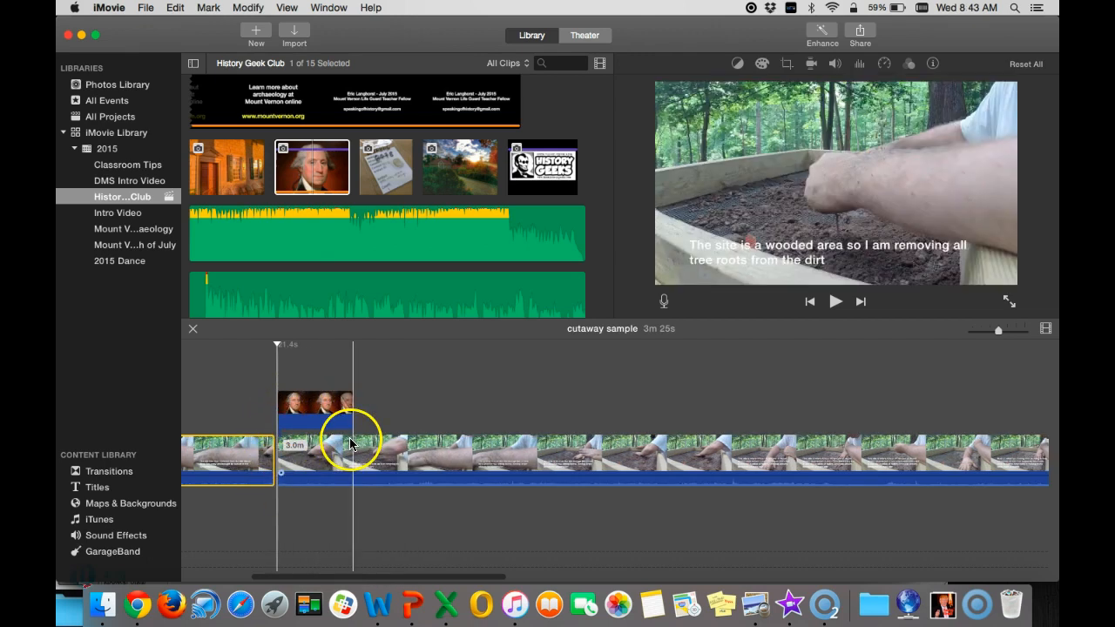
click(334, 453)
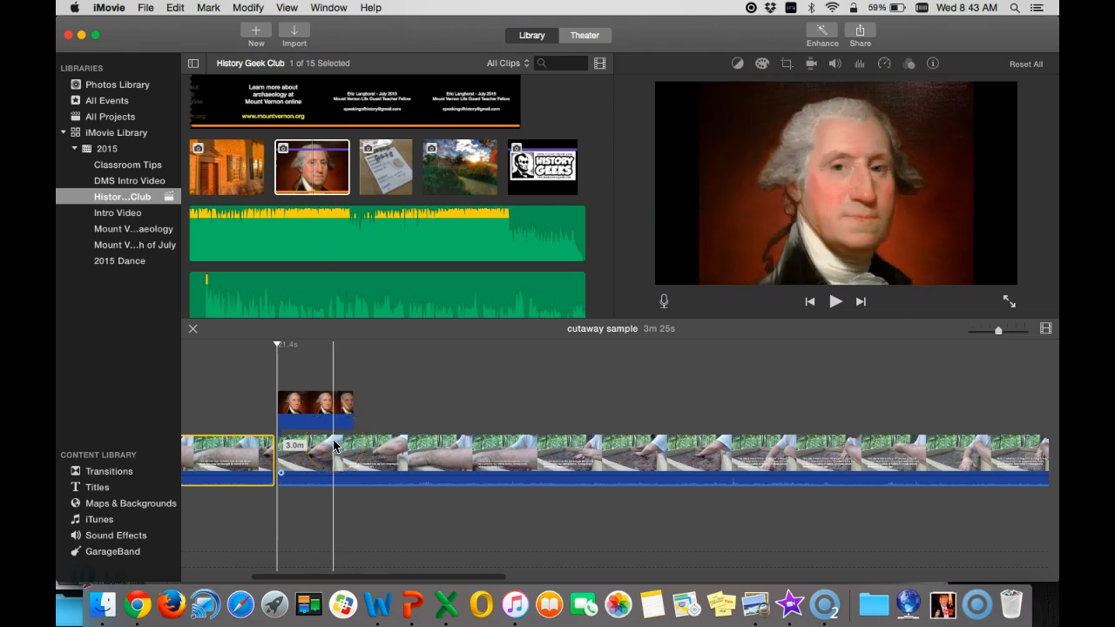
click(248, 461)
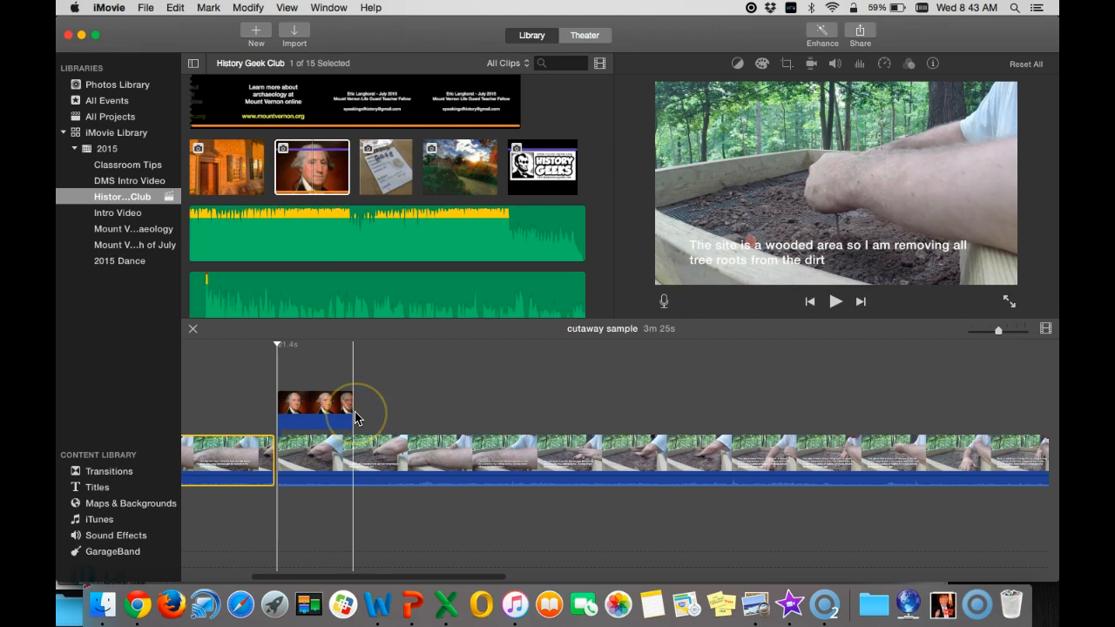
mouse_move(354, 416)
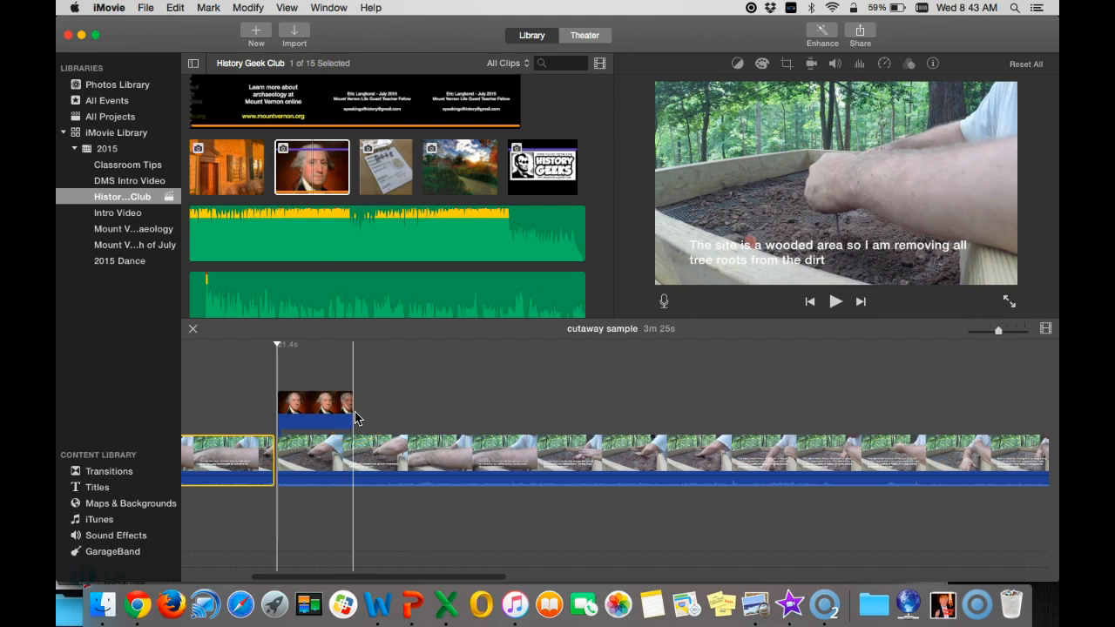